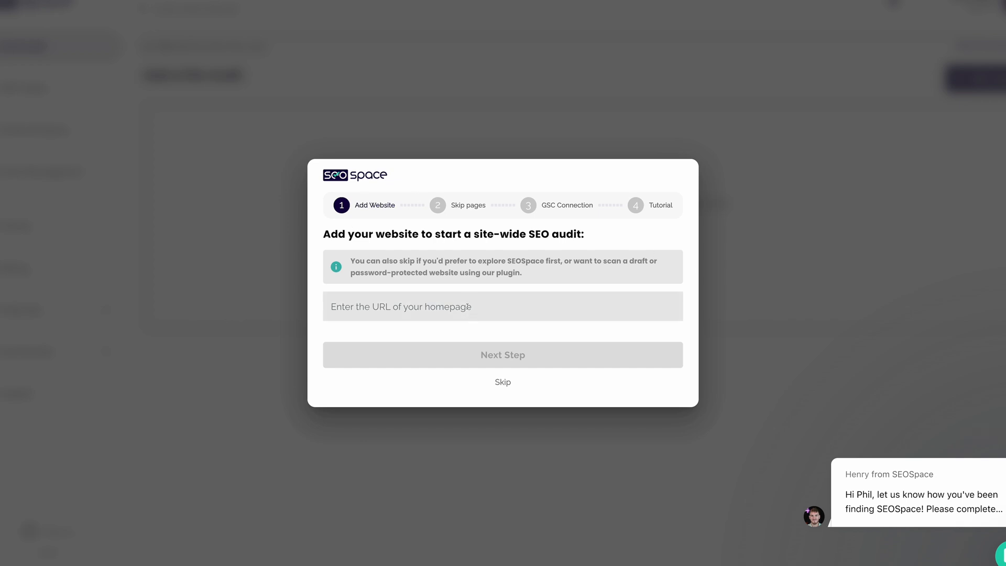
pyautogui.write('http://p')
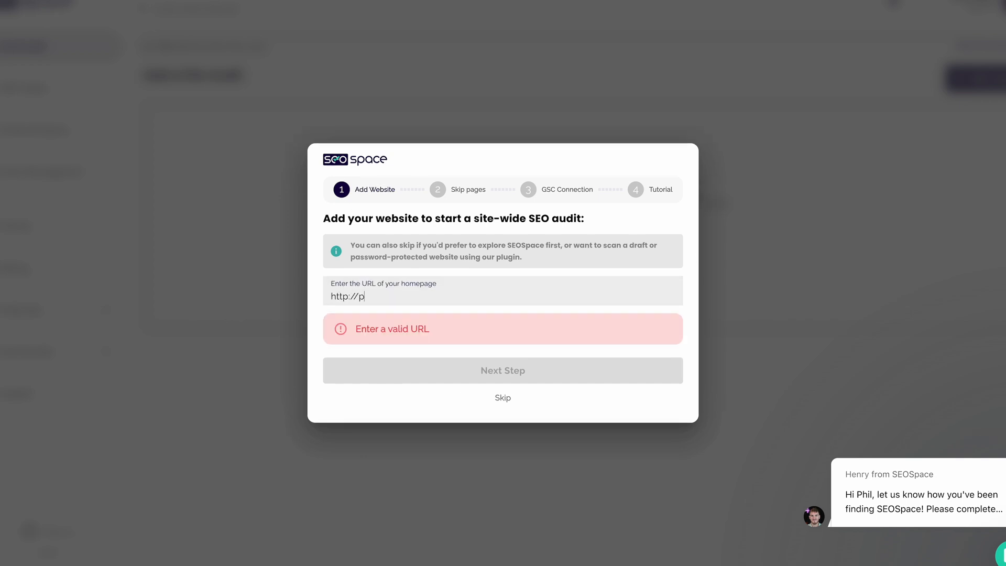
pyautogui.write('hilpallen.co')
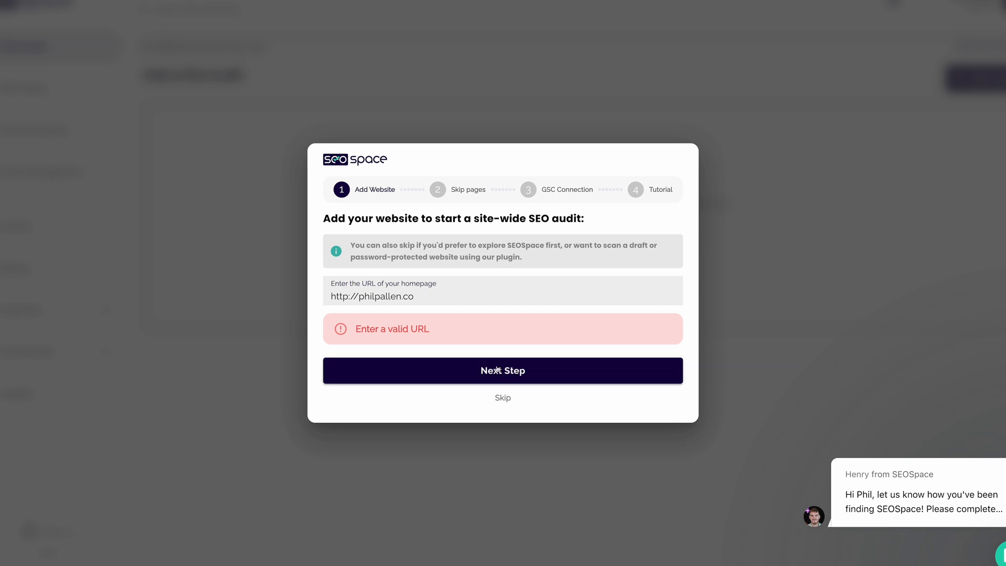
pyautogui.click(502, 371)
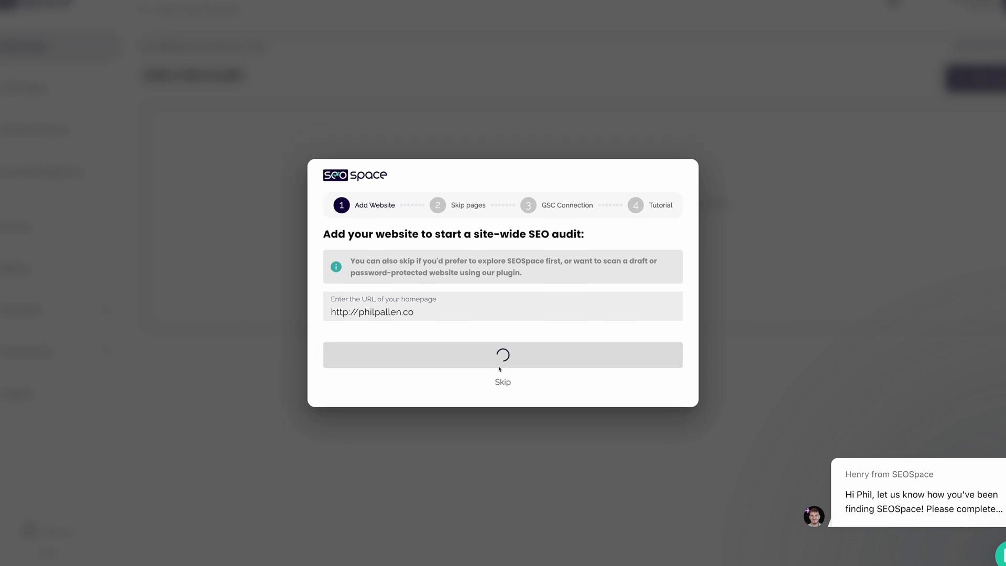
# Skip the contact and privacy pages from the audit, leaving 367 of 892 URLs skipped.
pyautogui.click(503, 354)
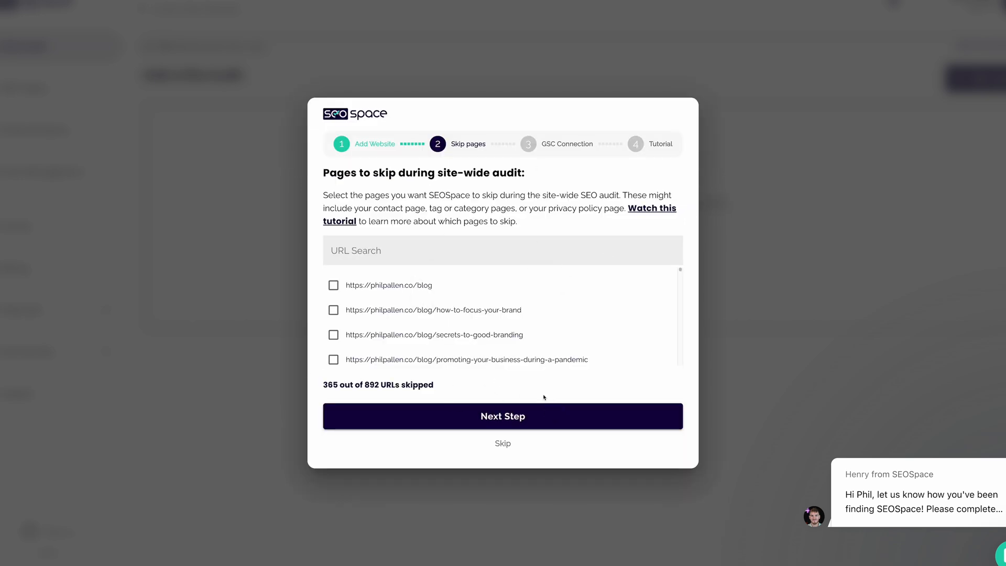
pyautogui.moveTo(545, 388)
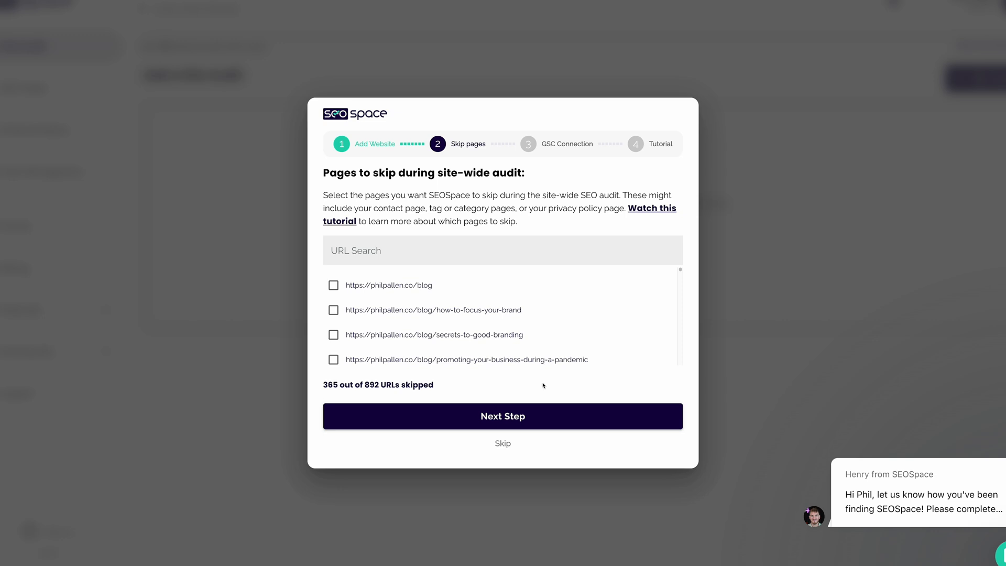
pyautogui.write('tag')
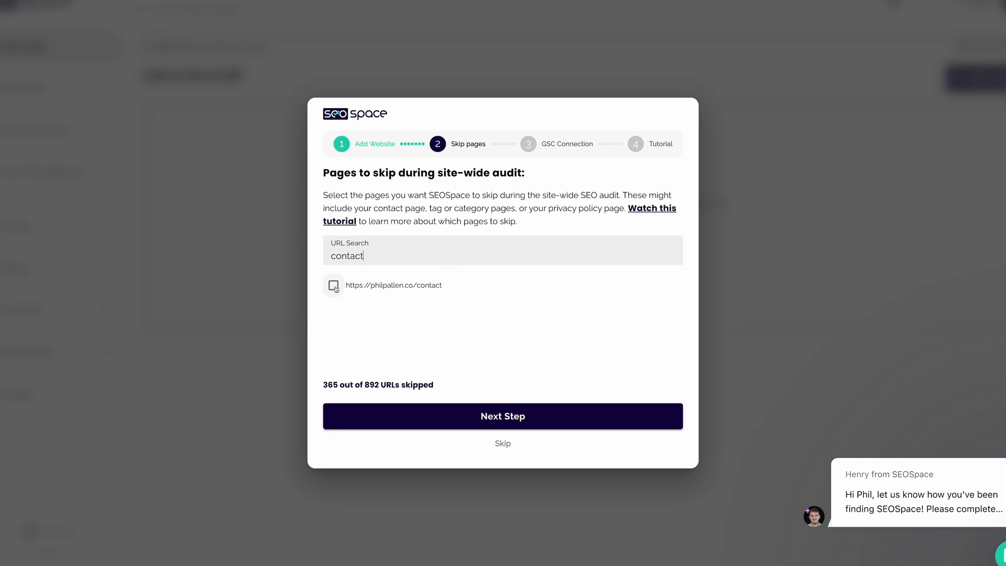
pyautogui.click(333, 285)
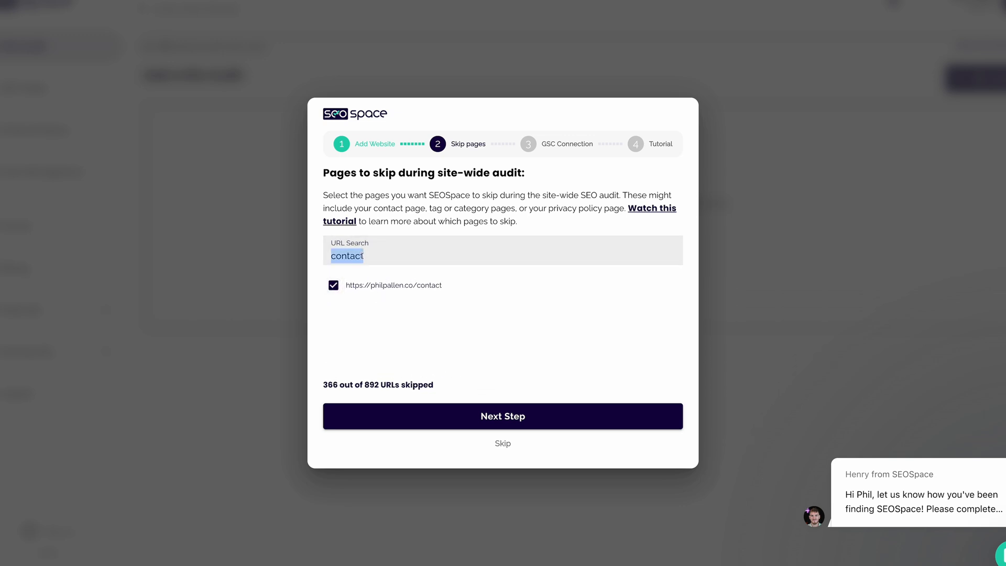
pyautogui.write('privacy')
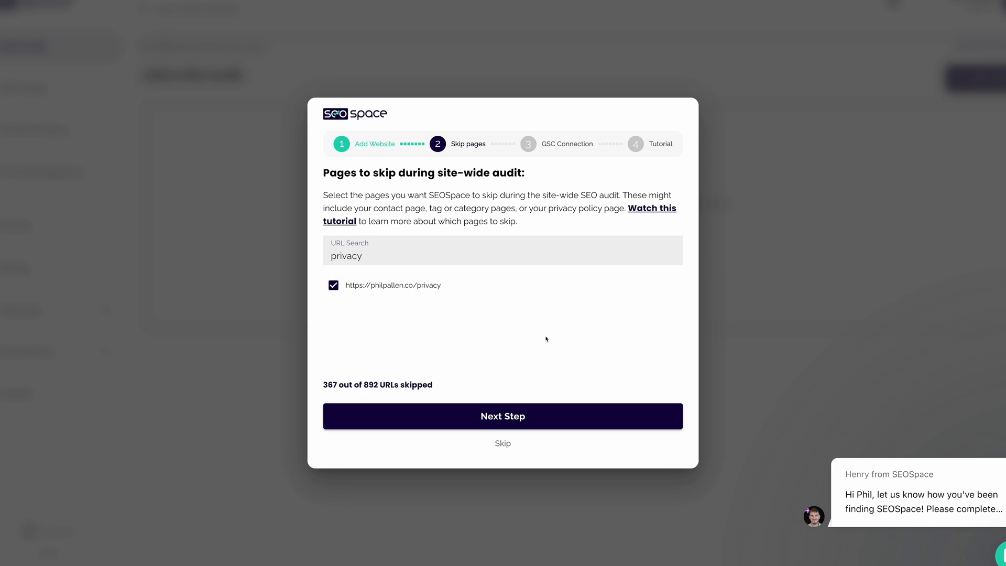
pyautogui.click(502, 415)
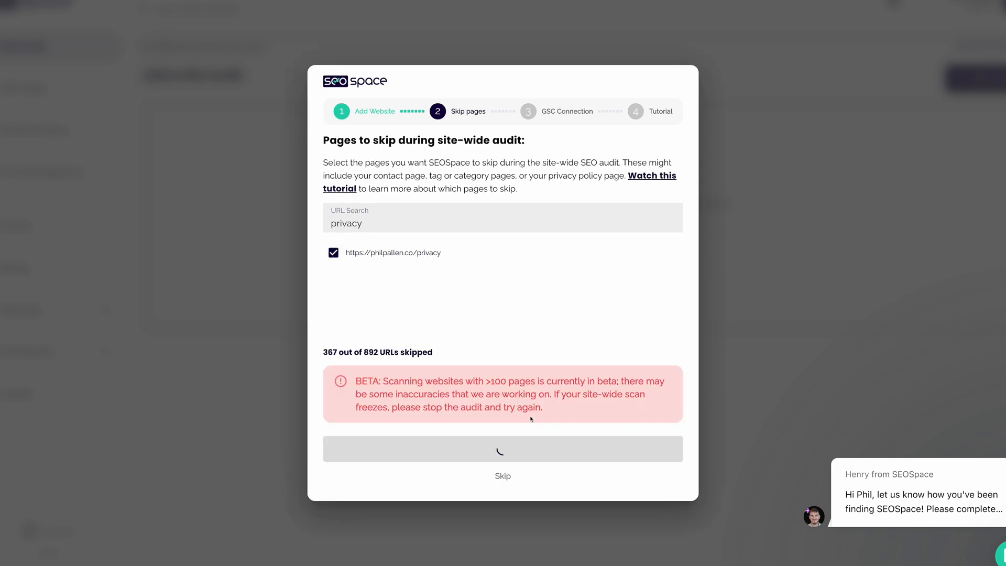
# Link SEOSpace to Google Search Console and advance to the Tutorial step.
pyautogui.click(502, 448)
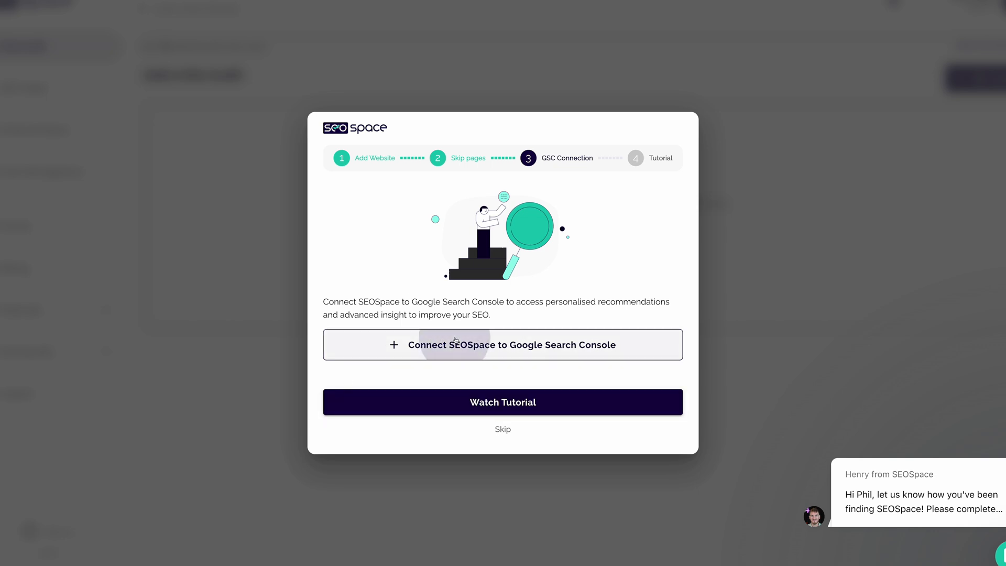
pyautogui.click(503, 344)
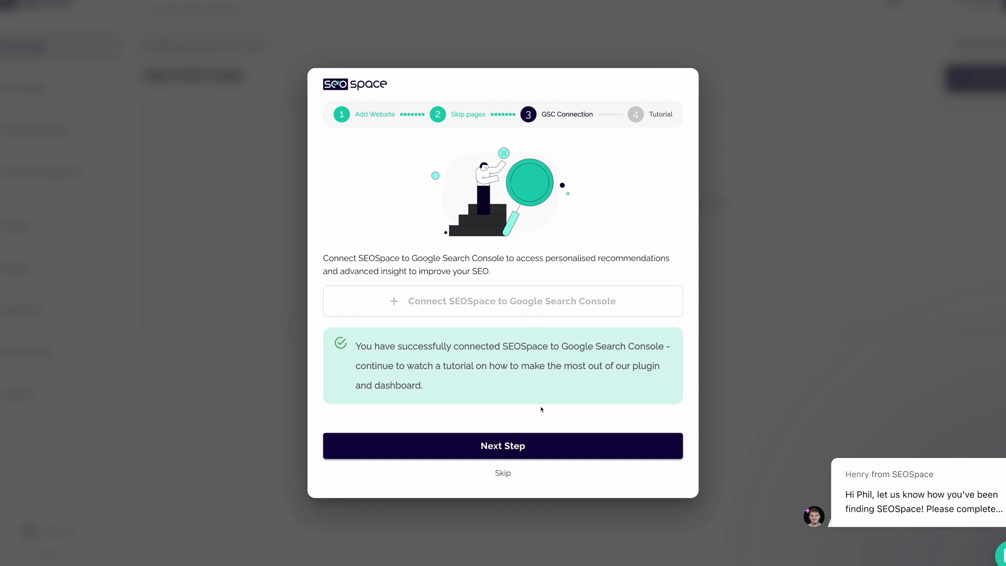
pyautogui.click(502, 446)
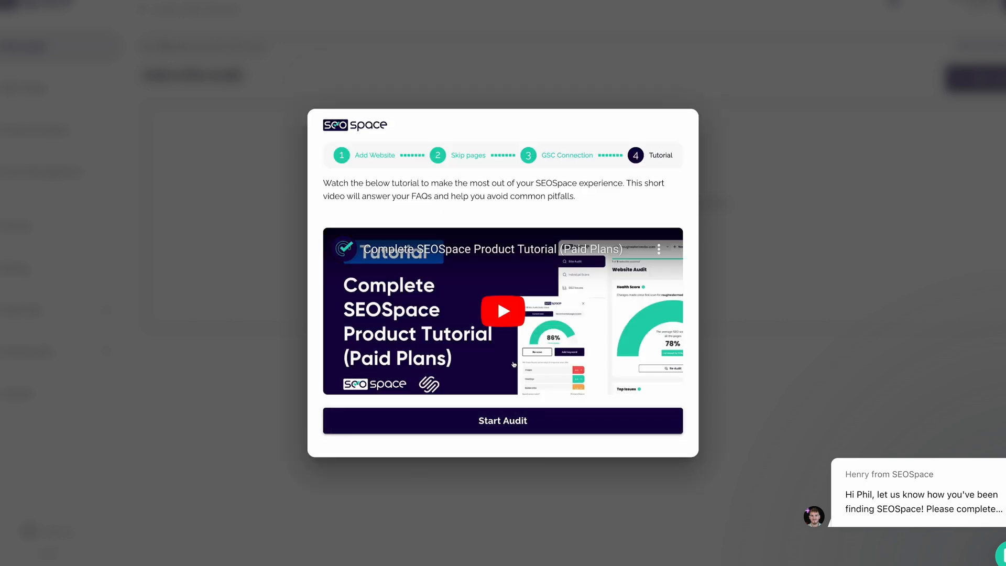
pyautogui.moveTo(459, 290)
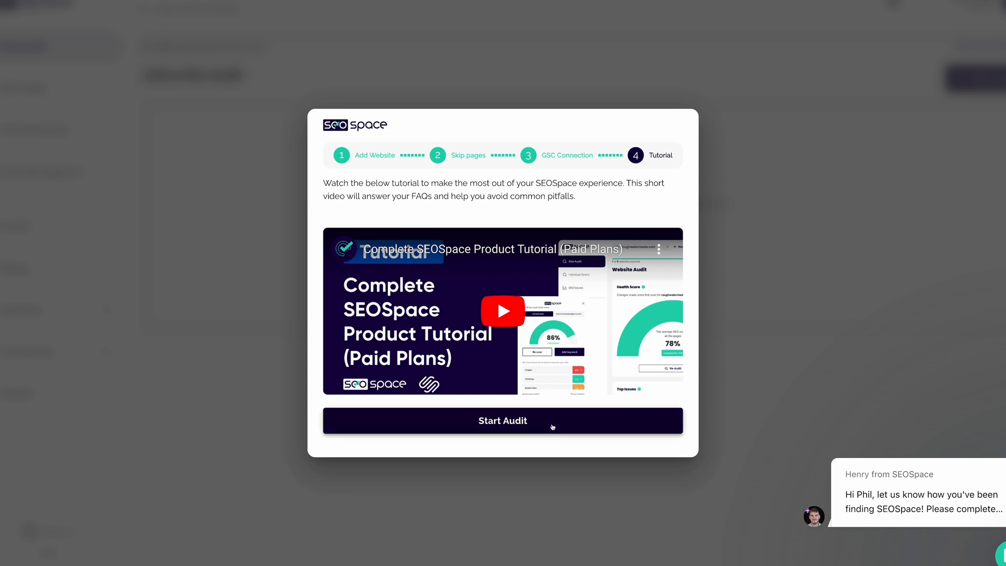
# Start the philpallen.co audit and let it scan all 525 pages.
pyautogui.click(502, 420)
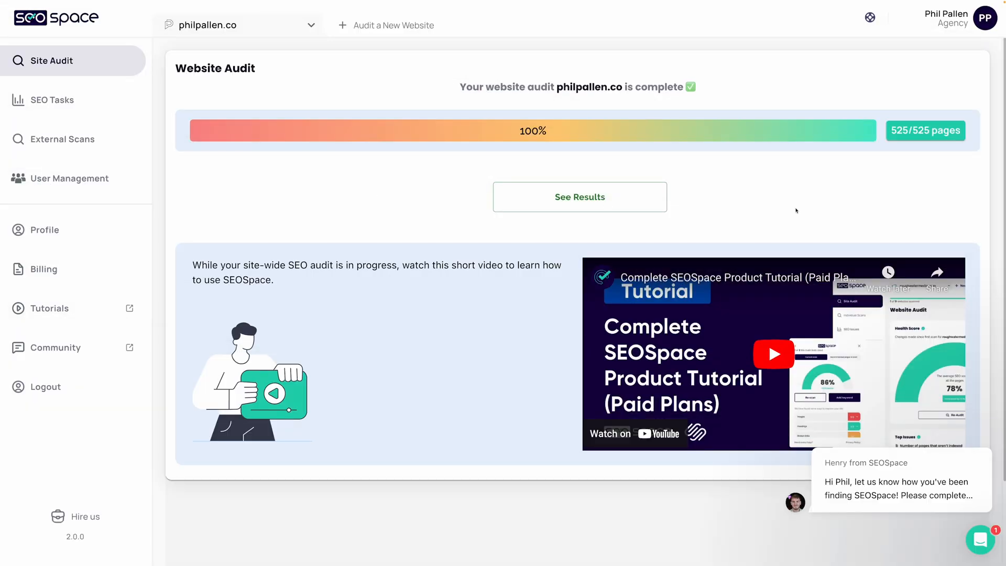
pyautogui.moveTo(780, 211)
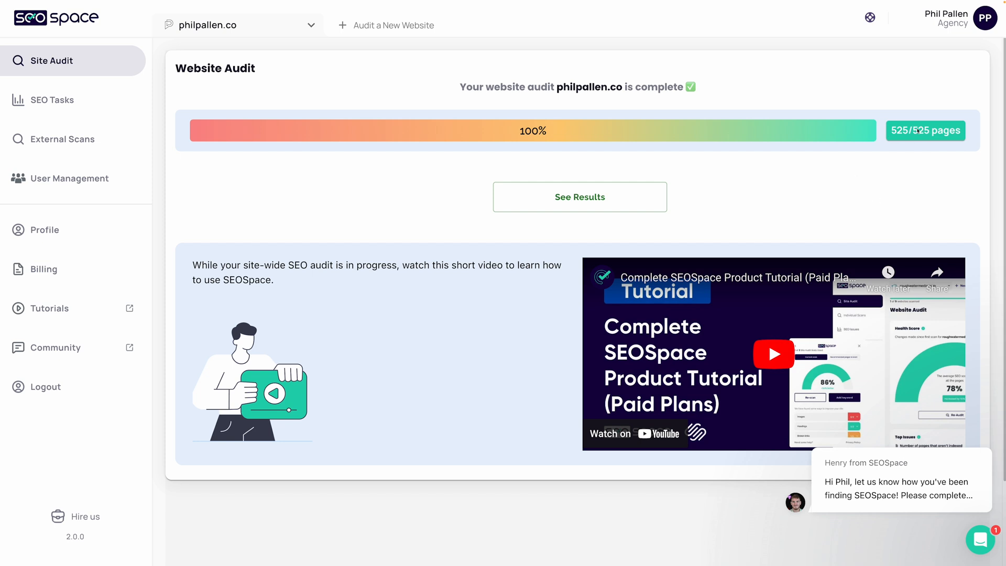
pyautogui.moveTo(617, 192)
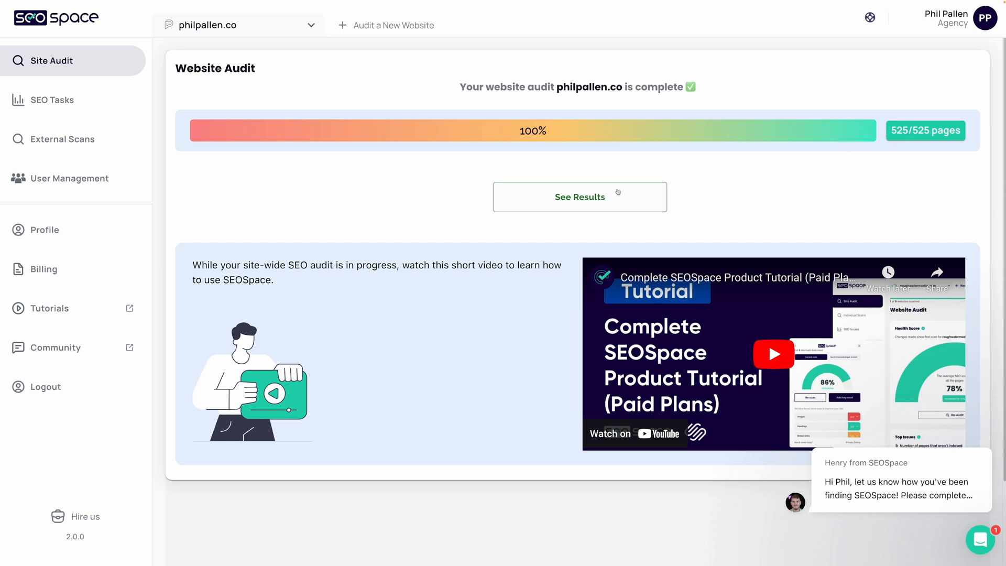
# Show the audit results with the 35% health score and prioritized SEO tasks.
pyautogui.click(578, 196)
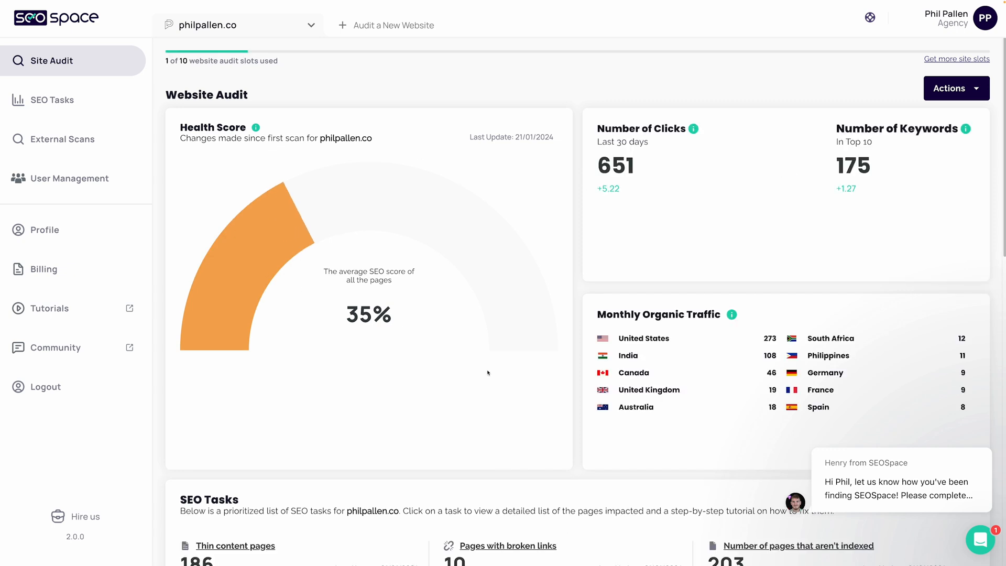
pyautogui.moveTo(508, 365)
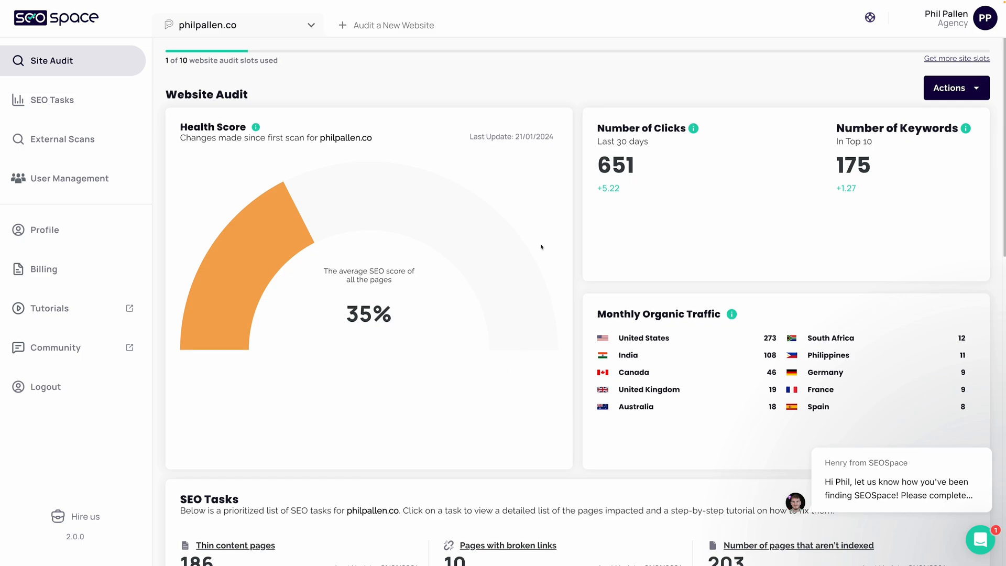
pyautogui.scroll(-3)
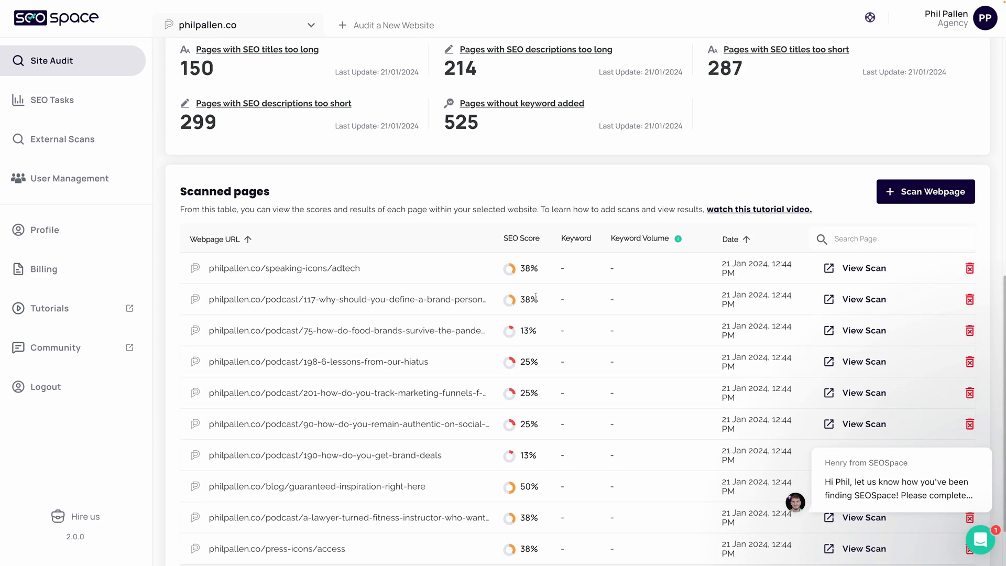
pyautogui.scroll(3)
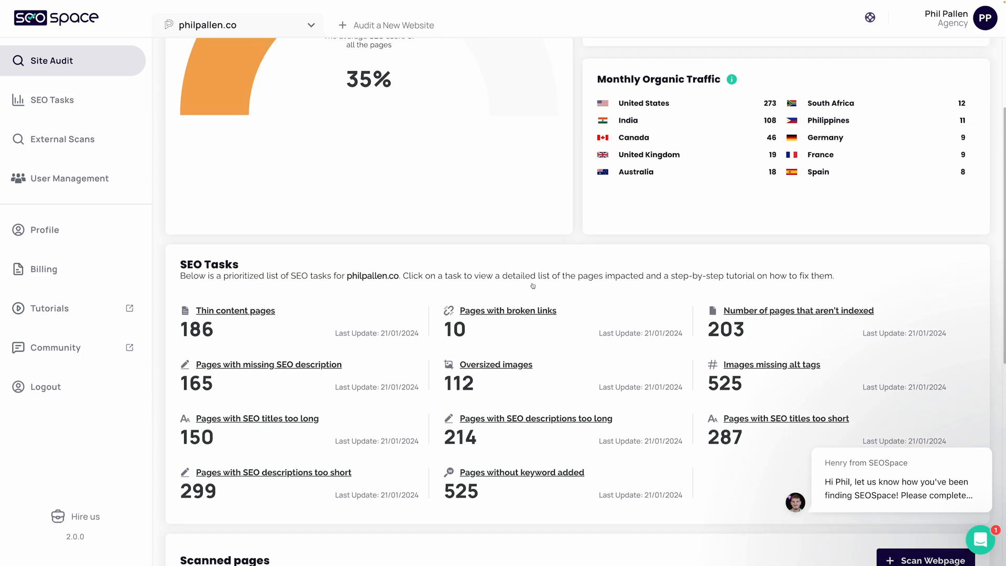
pyautogui.scroll(3)
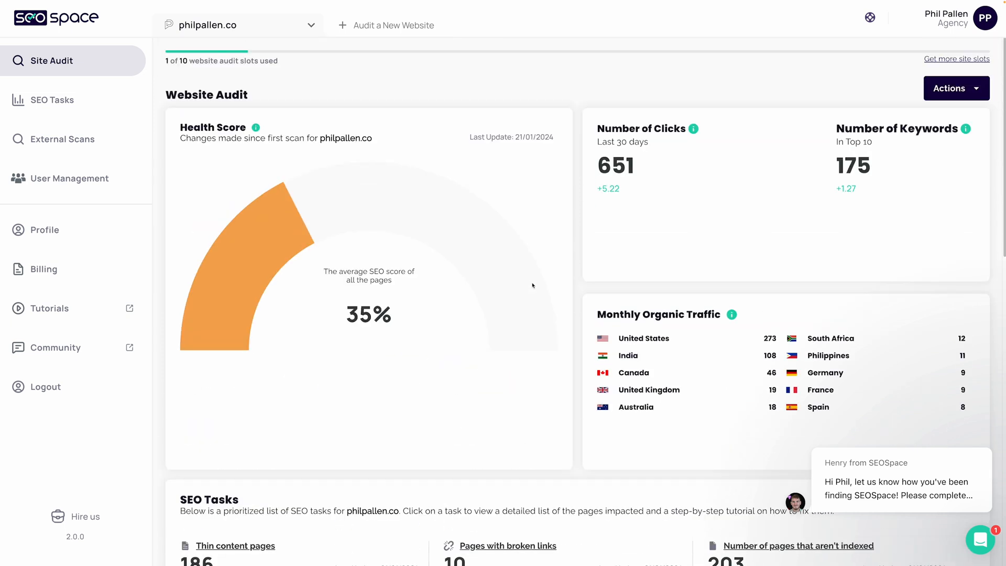
pyautogui.moveTo(468, 203)
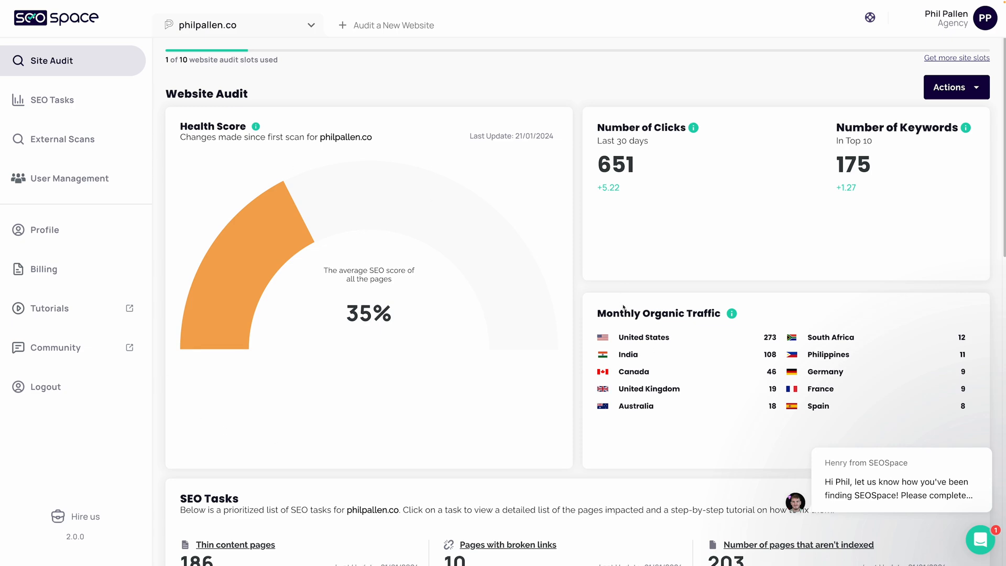
pyautogui.scroll(-3)
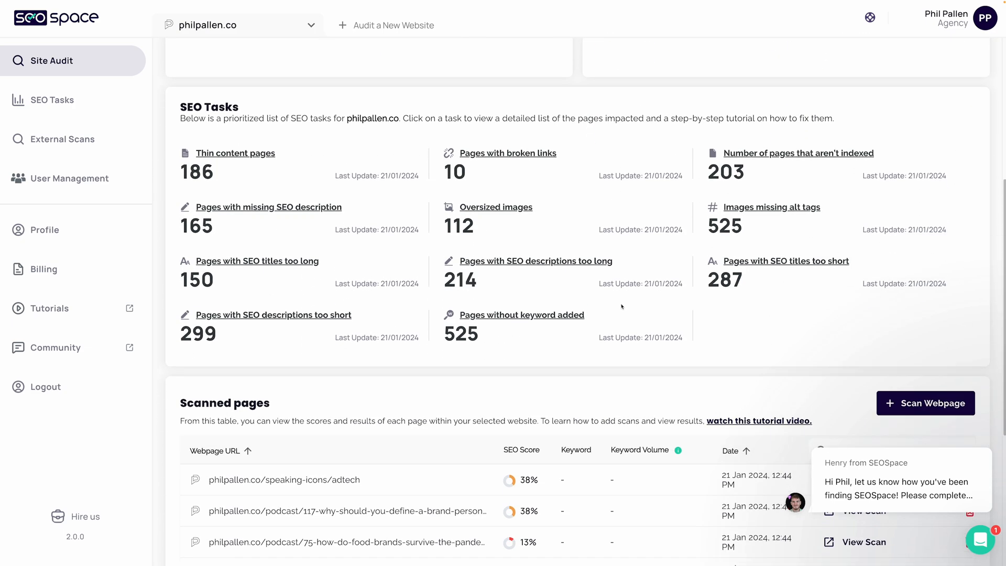
pyautogui.scroll(3)
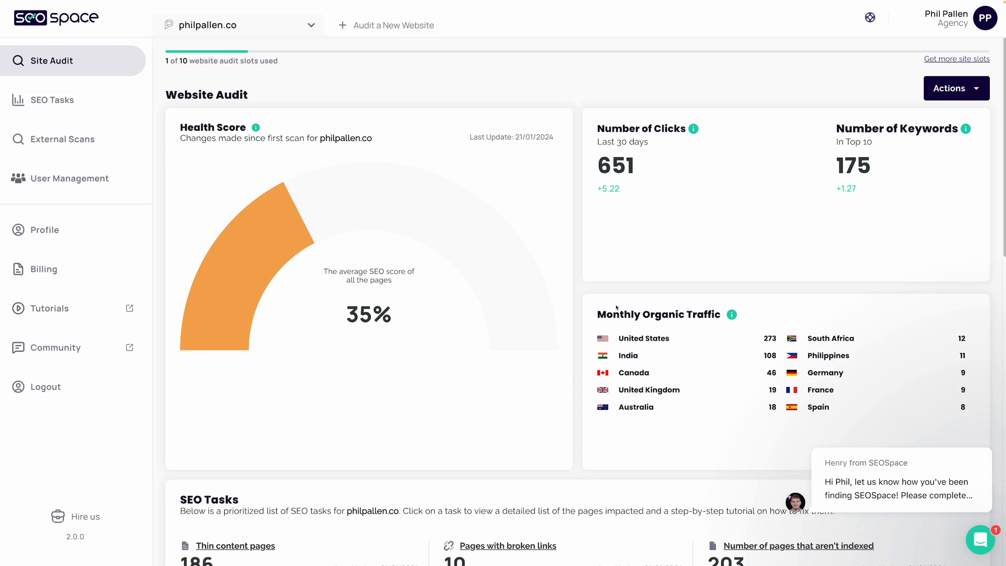
pyautogui.scroll(-3)
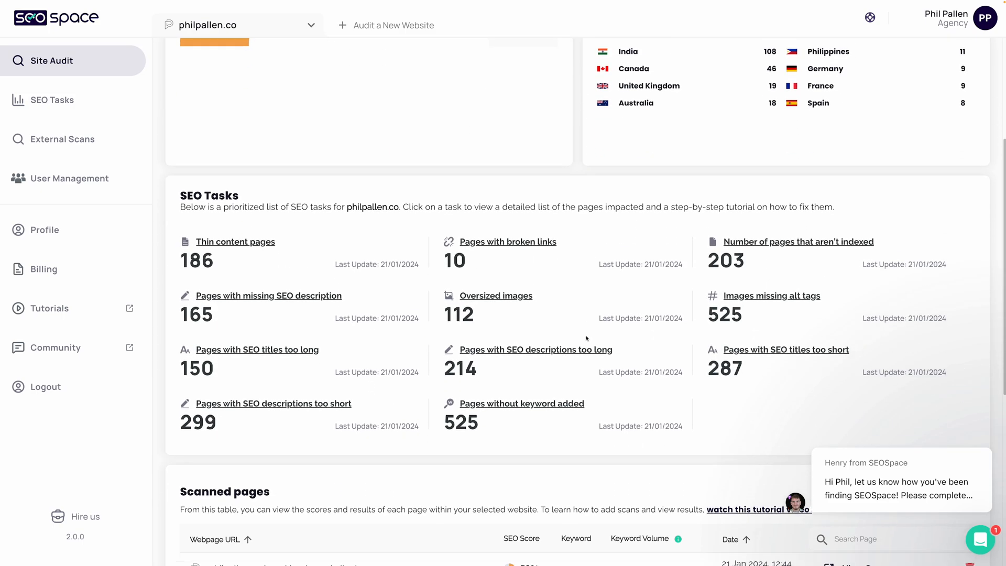
pyautogui.scroll(3)
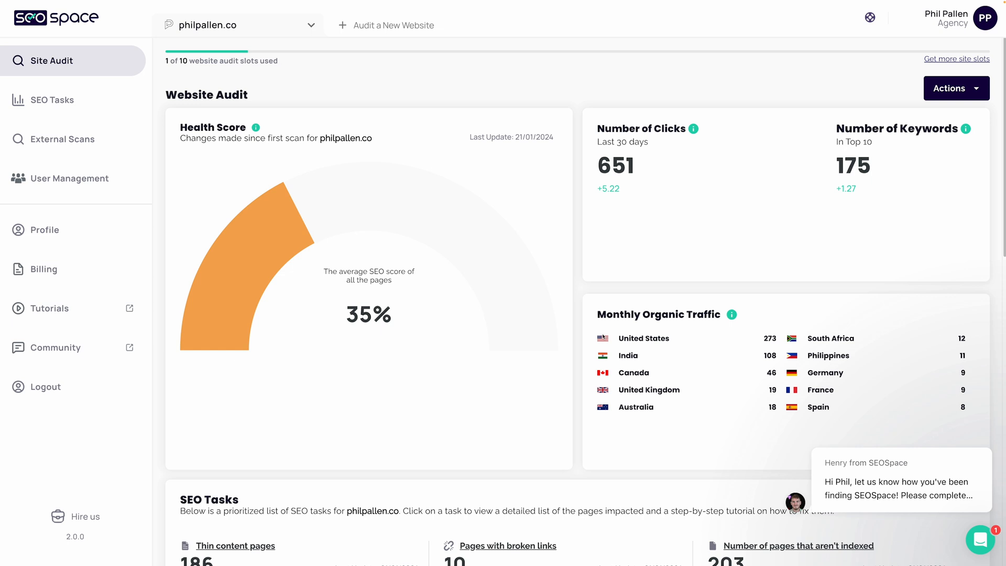
pyautogui.moveTo(51, 99)
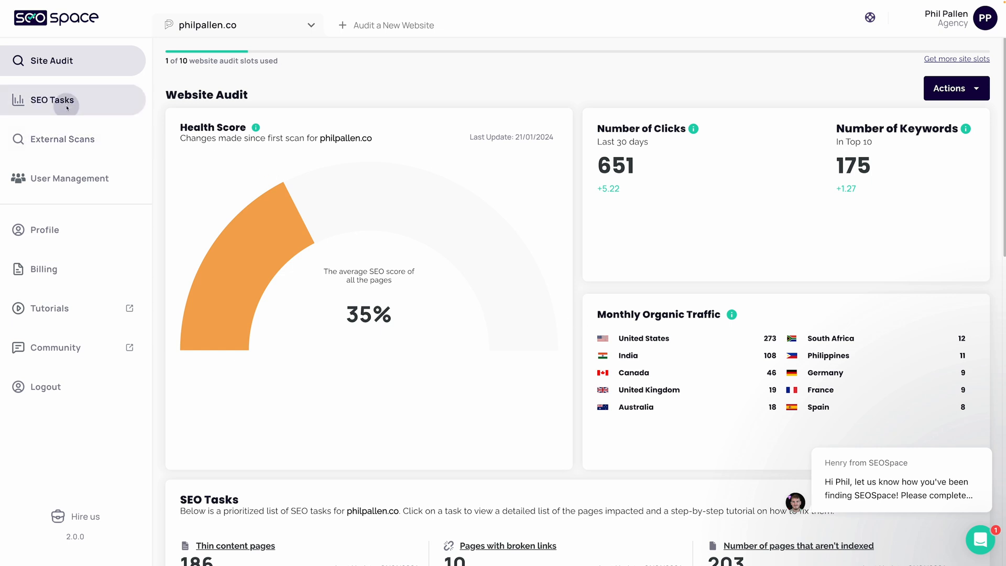
# Open the SEO Tasks page and review the thin-content tutorial and its affected pages.
pyautogui.click(53, 99)
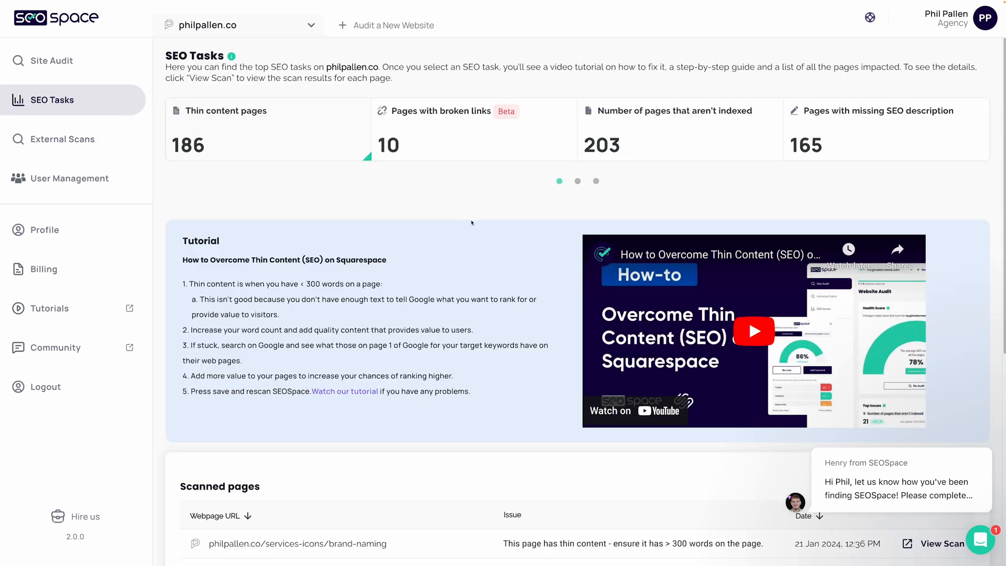
pyautogui.scroll(-3)
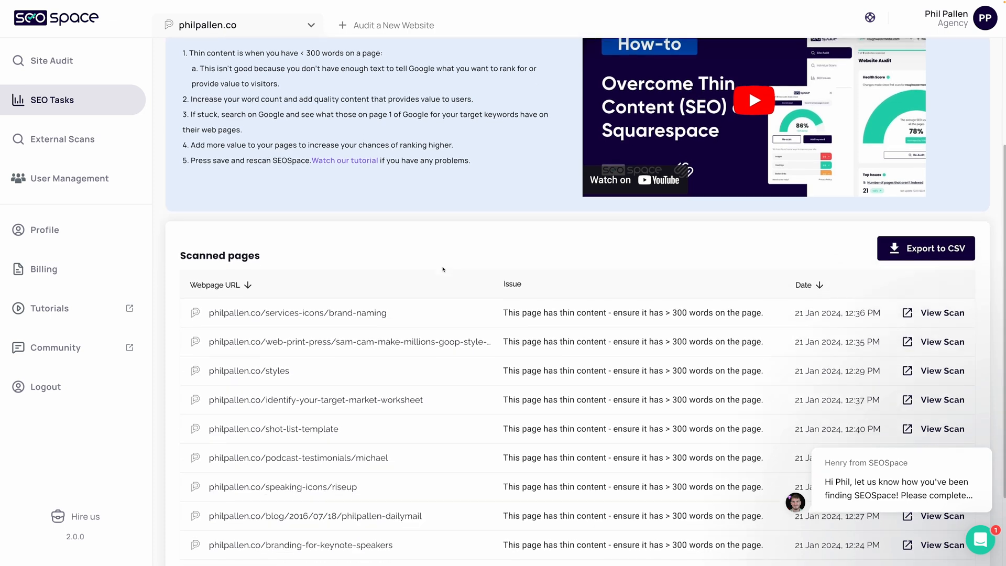
pyautogui.scroll(3)
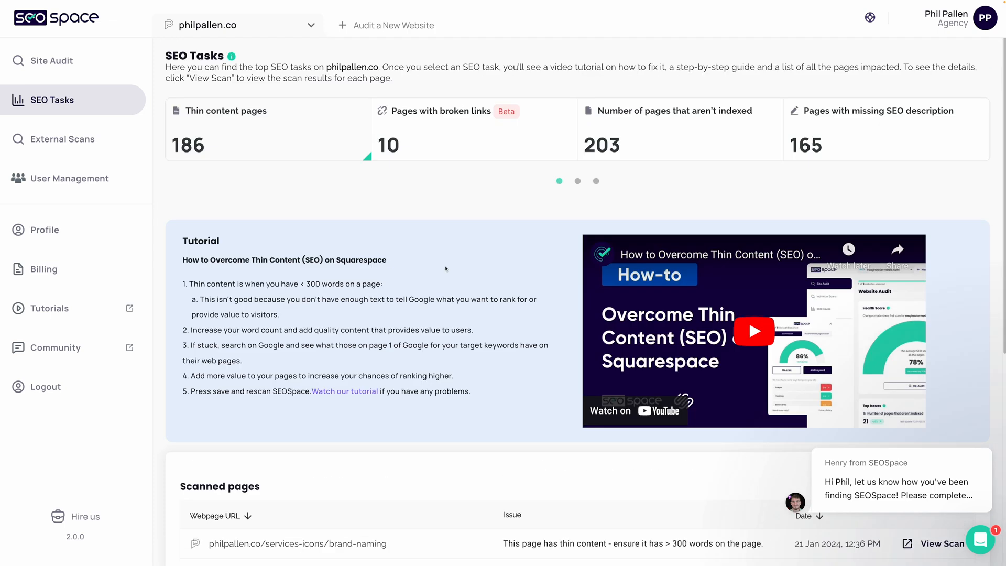
pyautogui.moveTo(472, 246)
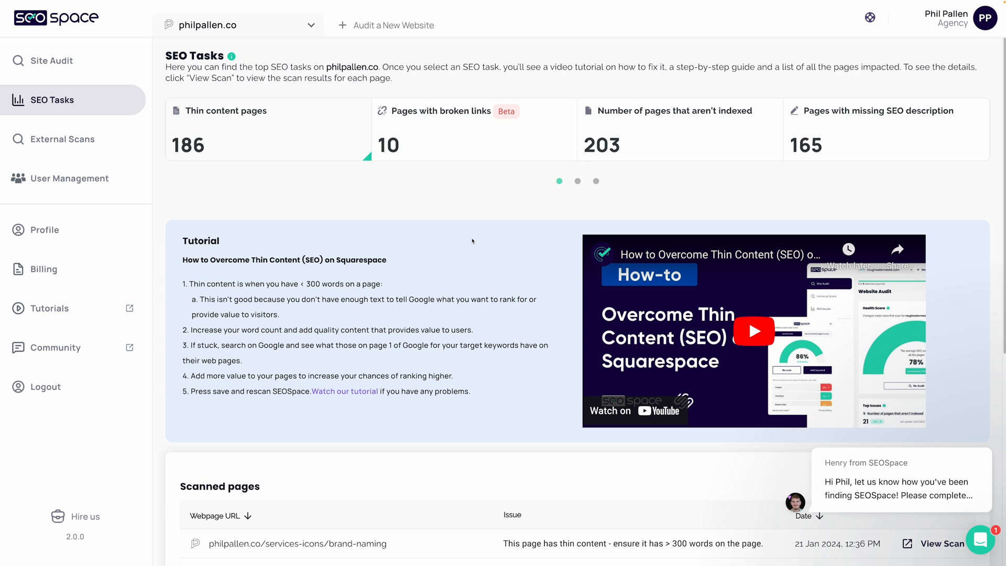
pyautogui.moveTo(226, 110)
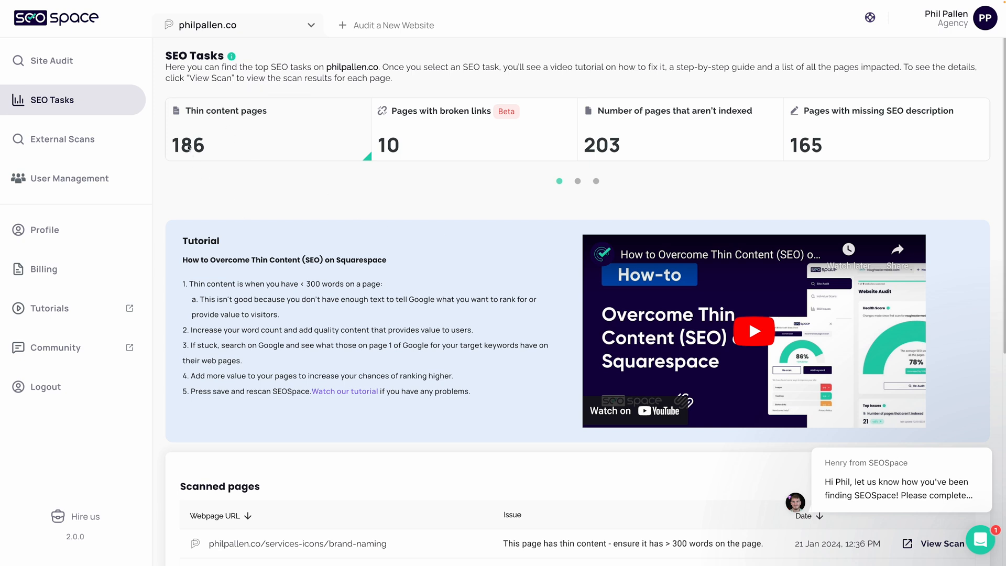
pyautogui.scroll(-3)
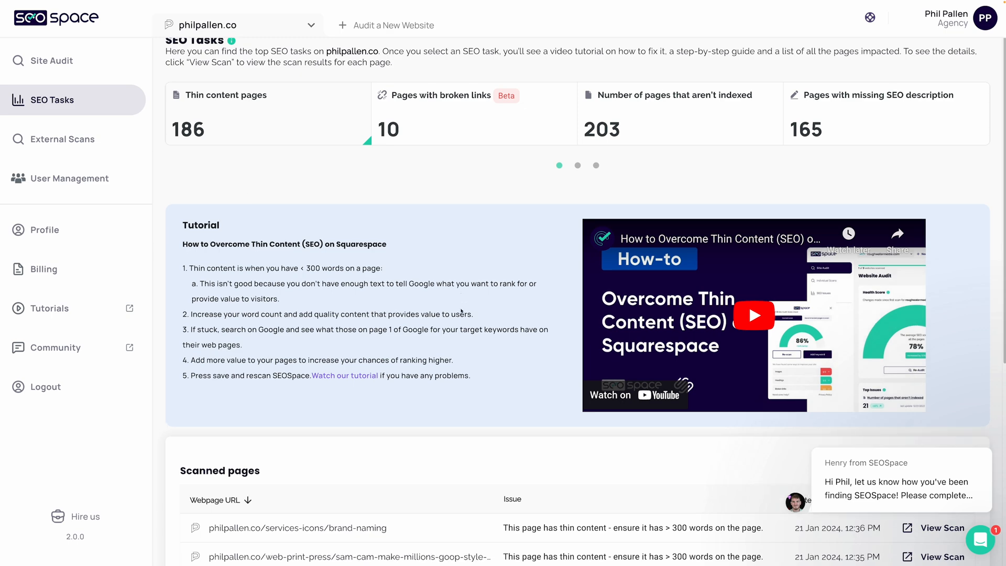
pyautogui.scroll(-3)
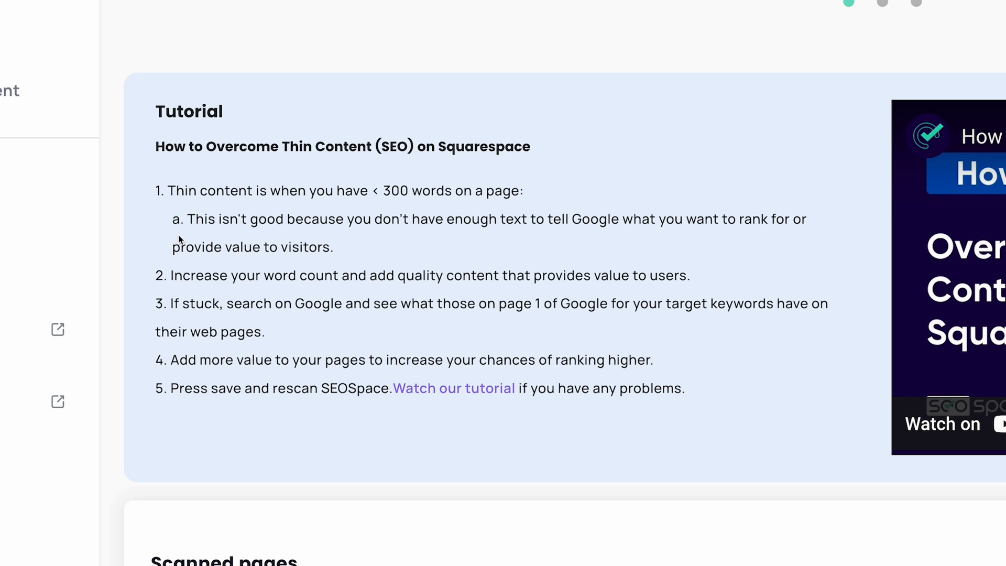
pyautogui.moveTo(301, 278)
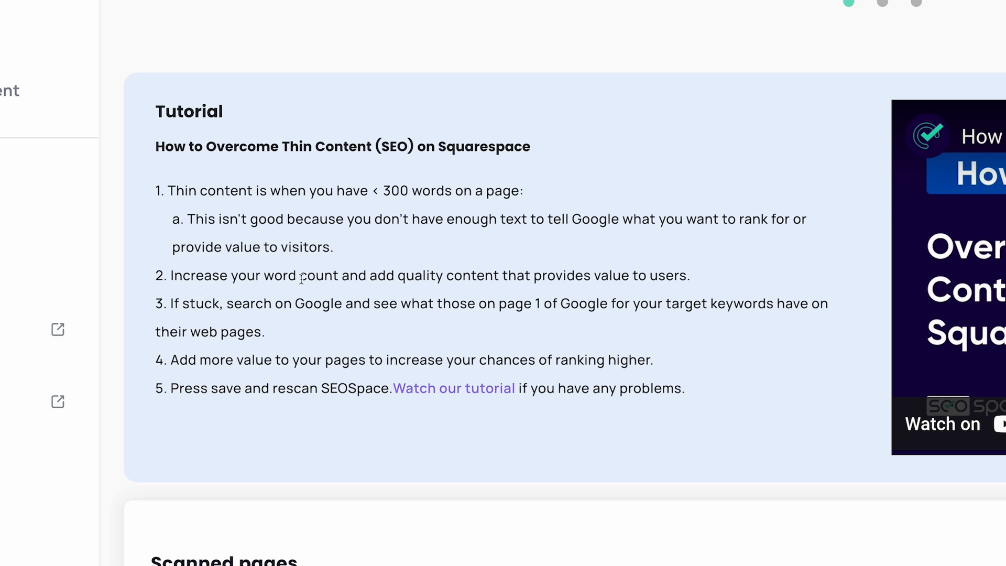
pyautogui.moveTo(196, 319)
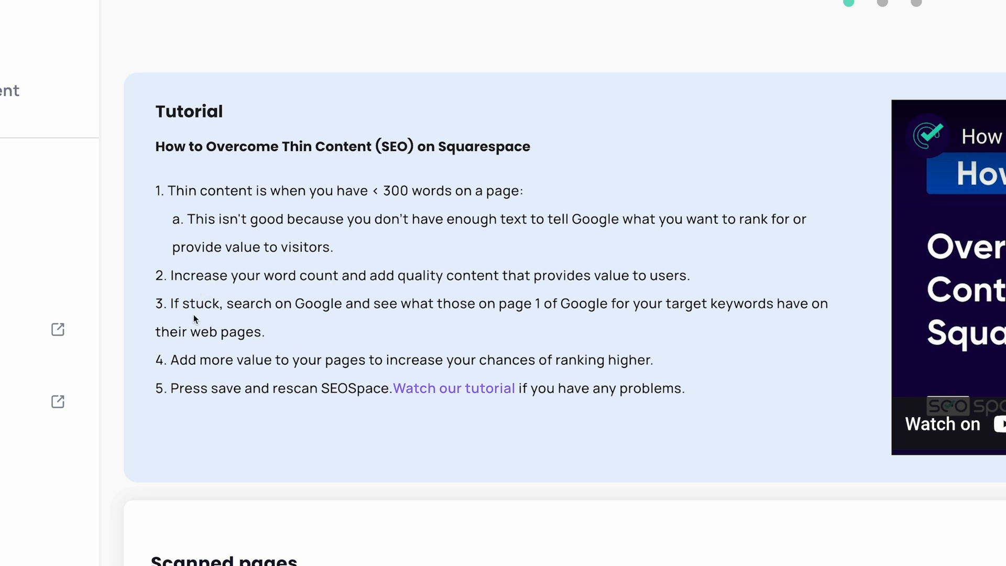
pyautogui.moveTo(507, 311)
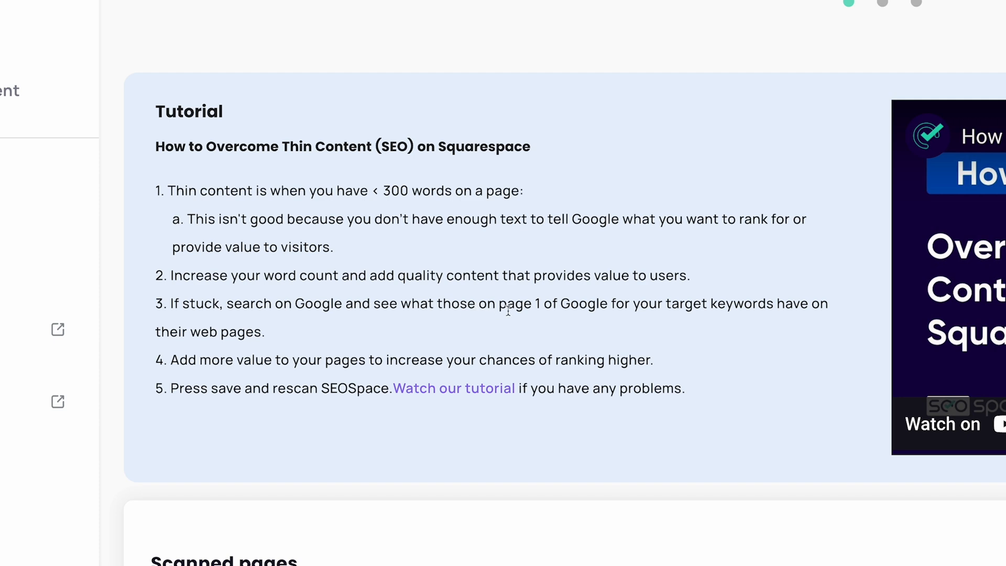
pyautogui.moveTo(765, 311)
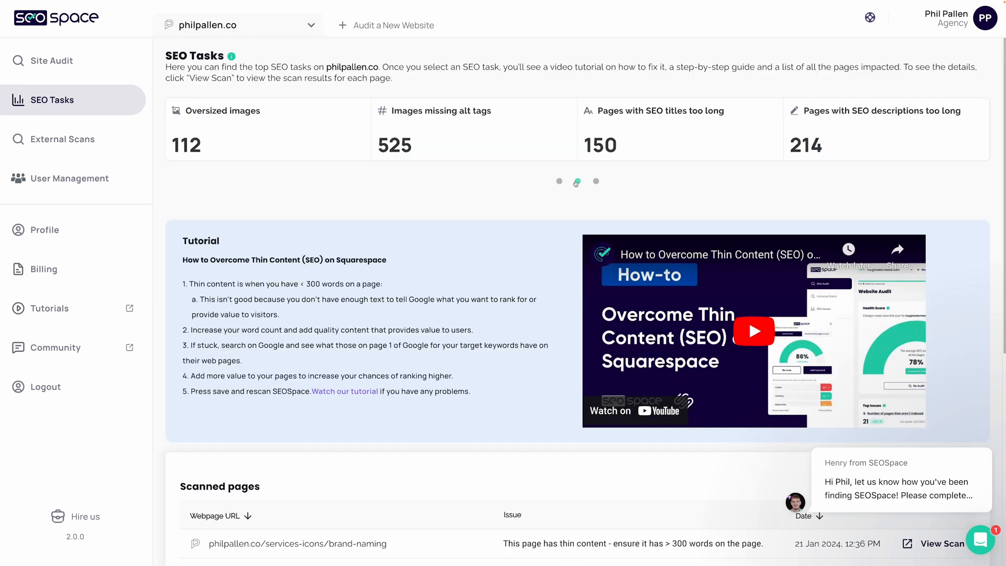
# Review the oversized-images compression tutorial, then show the third set of task cards.
pyautogui.click(575, 180)
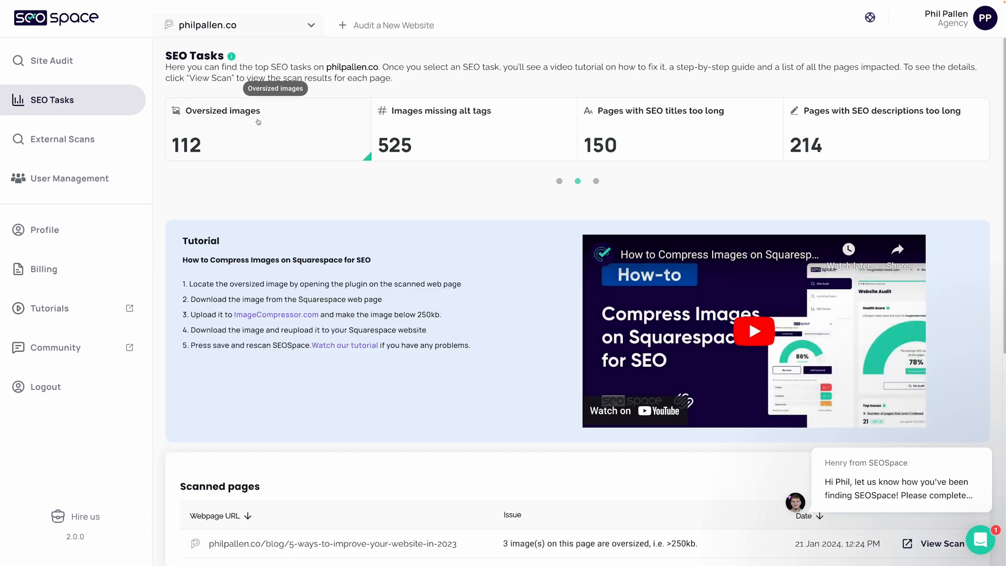
pyautogui.moveTo(496, 300)
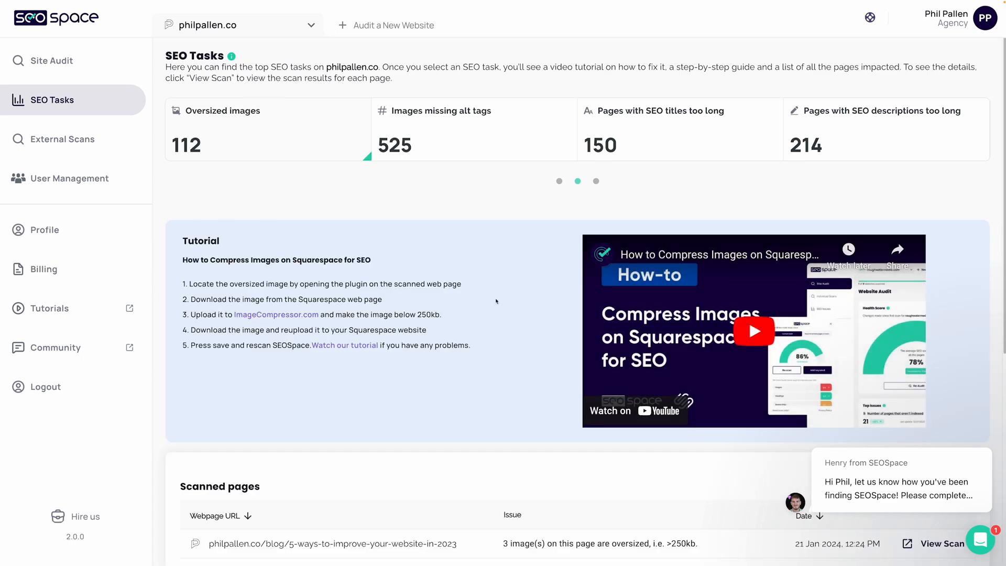
pyautogui.scroll(-3)
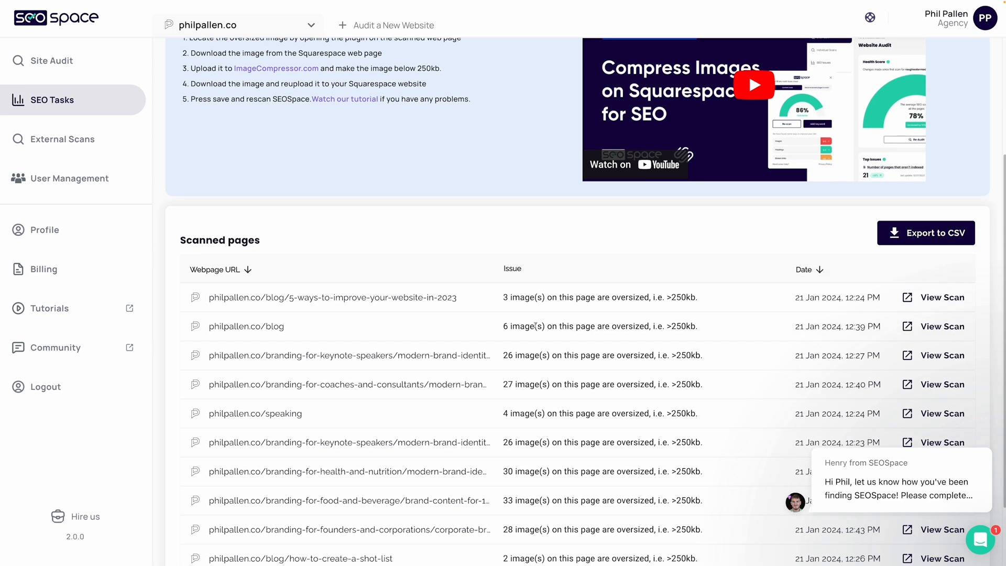
pyautogui.scroll(3)
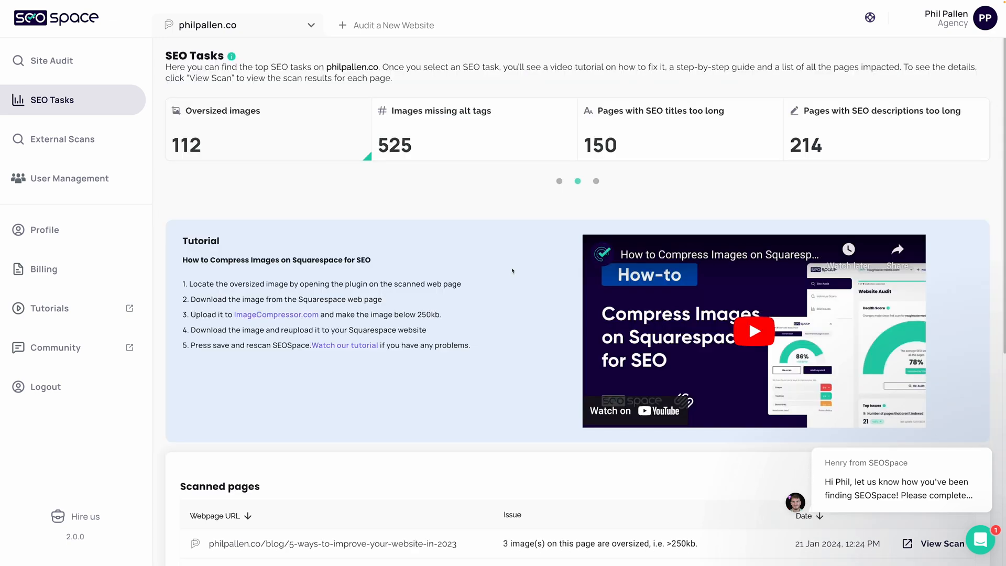
pyautogui.moveTo(595, 180)
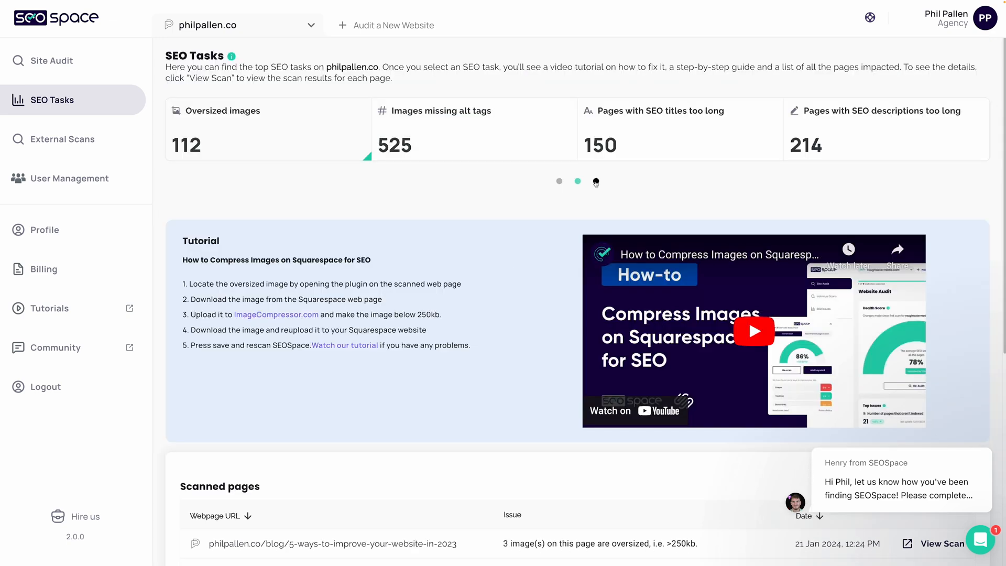
pyautogui.click(596, 180)
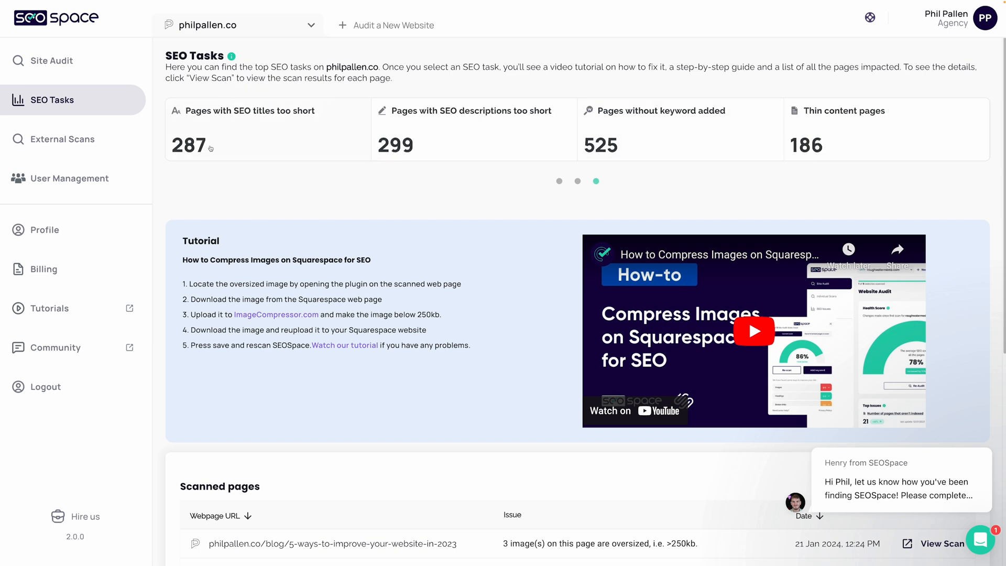
pyautogui.moveTo(807, 136)
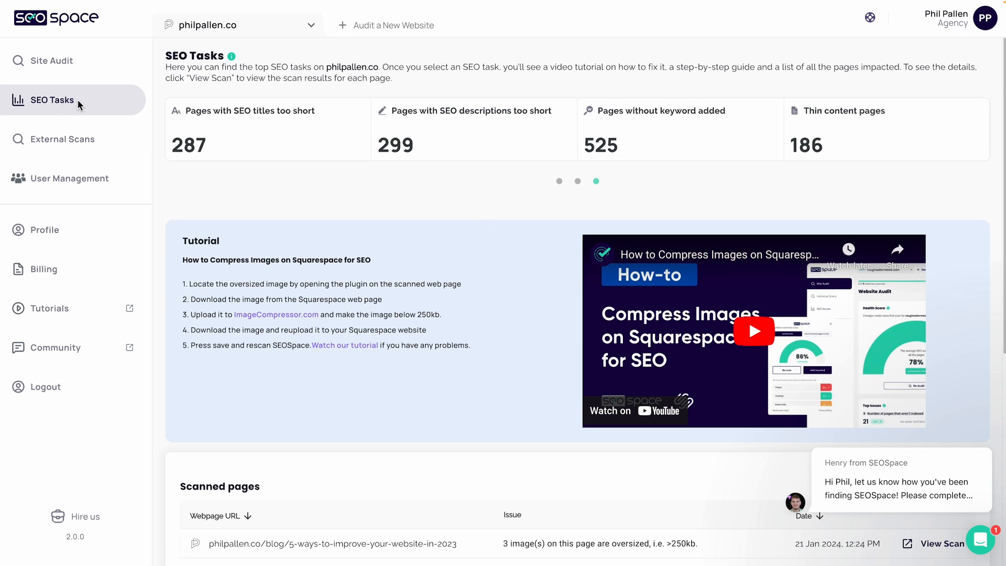
pyautogui.moveTo(385, 199)
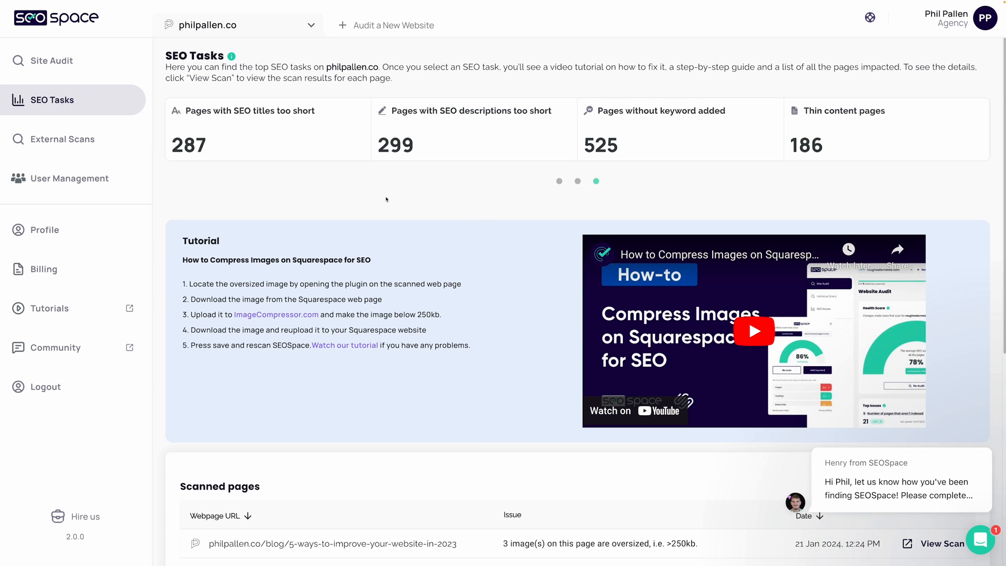
pyautogui.moveTo(403, 230)
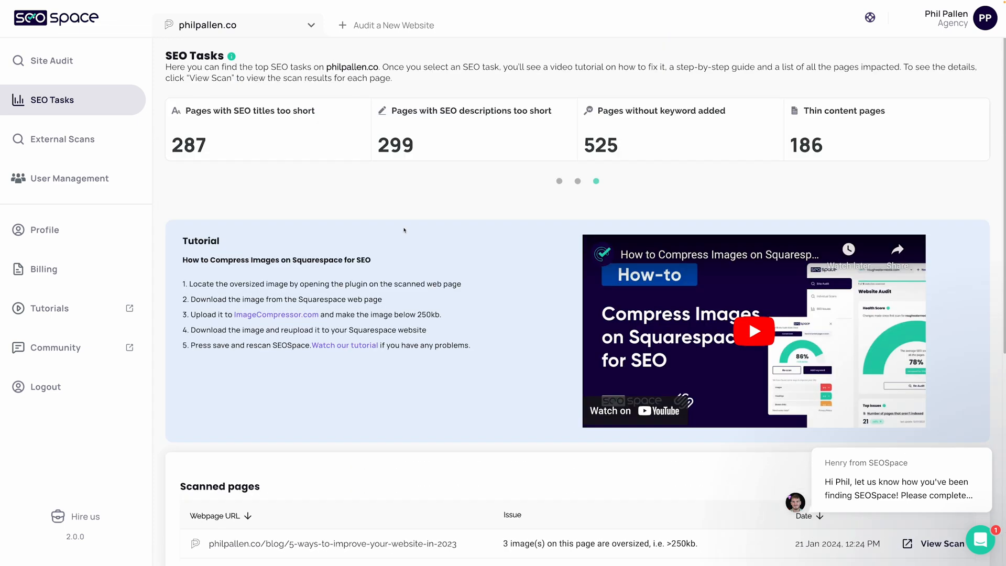
# Return to philpallen.co's Website Audit dashboard from the Site Audit sidebar link.
pyautogui.click(51, 60)
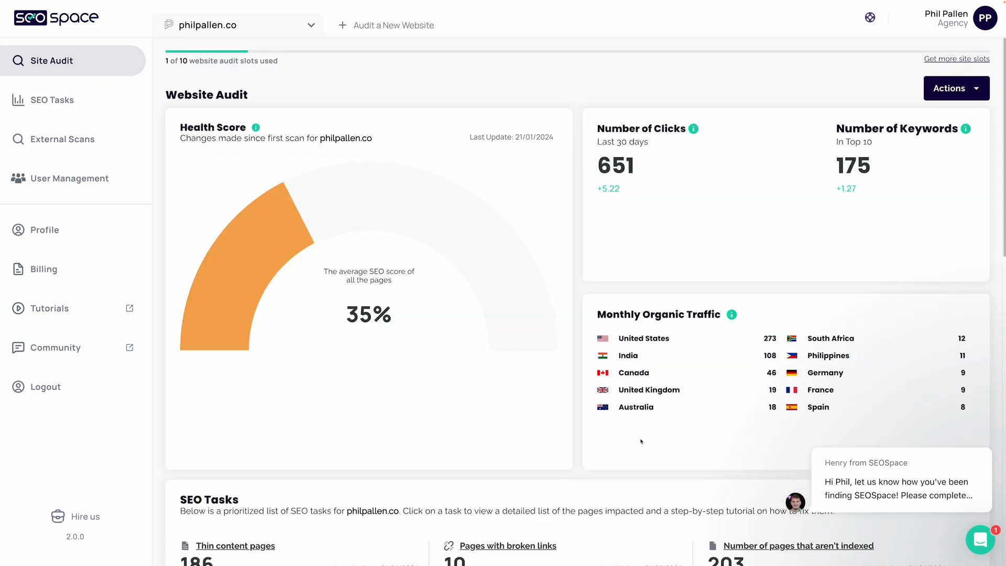
pyautogui.moveTo(597, 138)
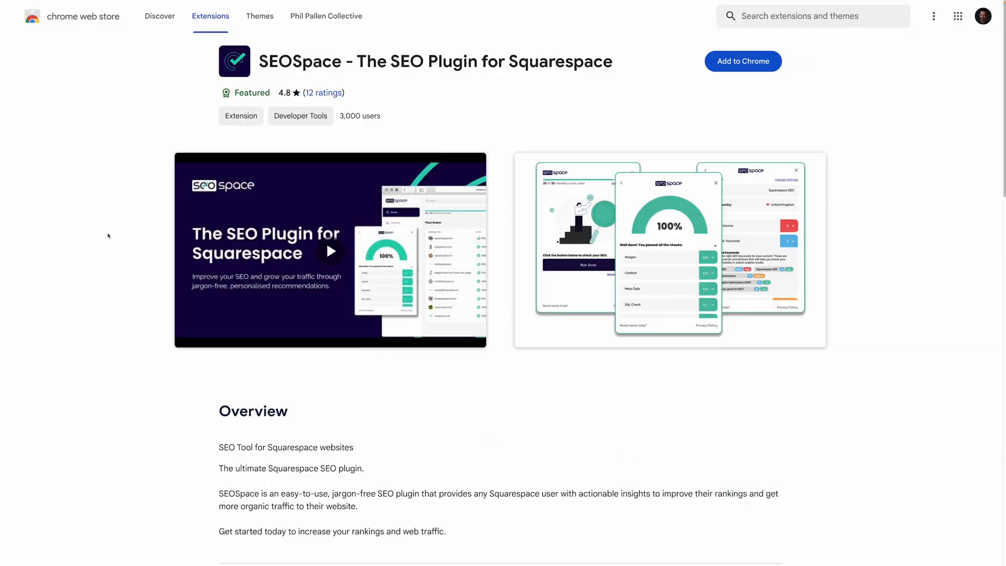
pyautogui.moveTo(534, 199)
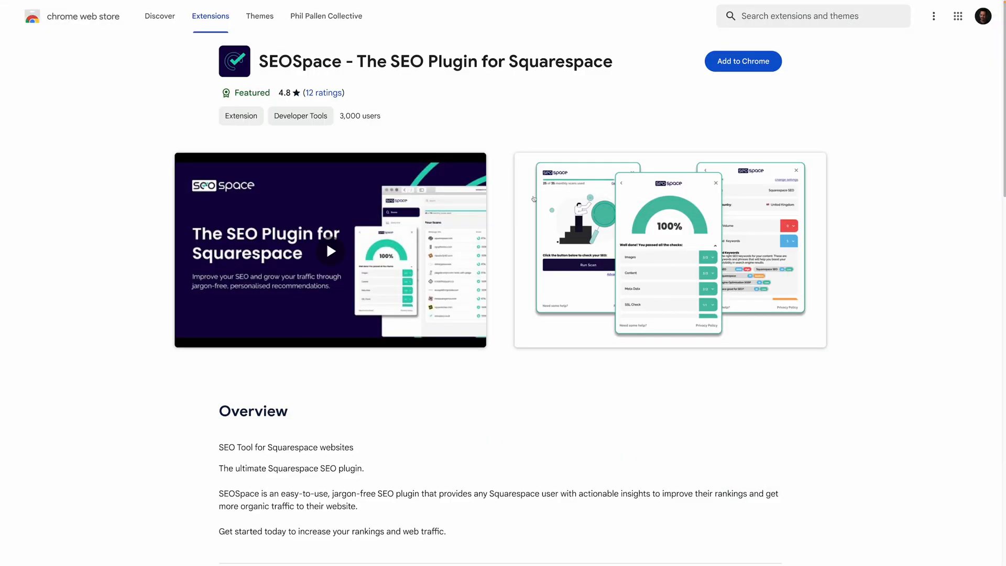
pyautogui.moveTo(123, 178)
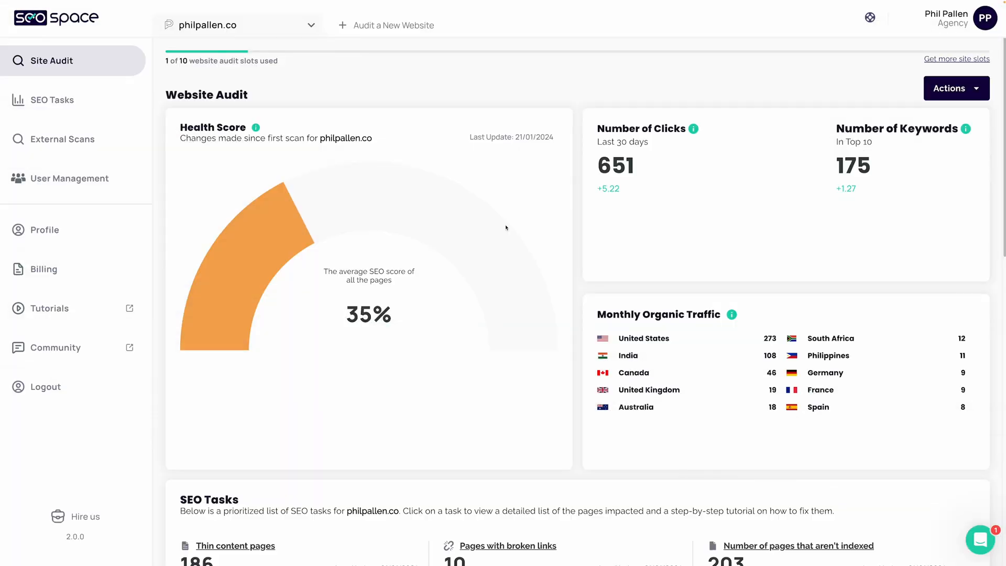
# Filter scanned pages by 'announcement' and open View Scan for the blog post.
pyautogui.scroll(-3)
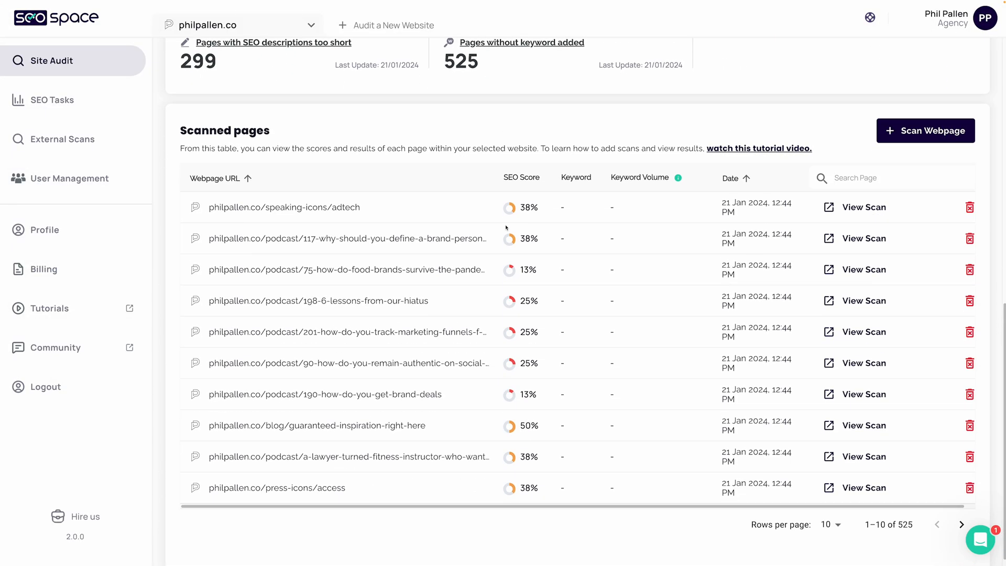
pyautogui.scroll(3)
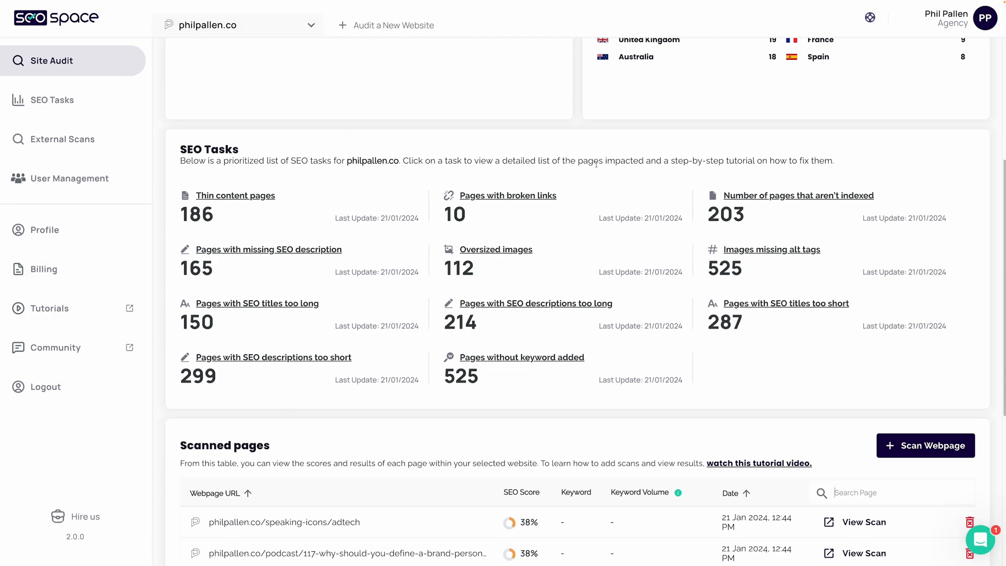
pyautogui.moveTo(596, 168)
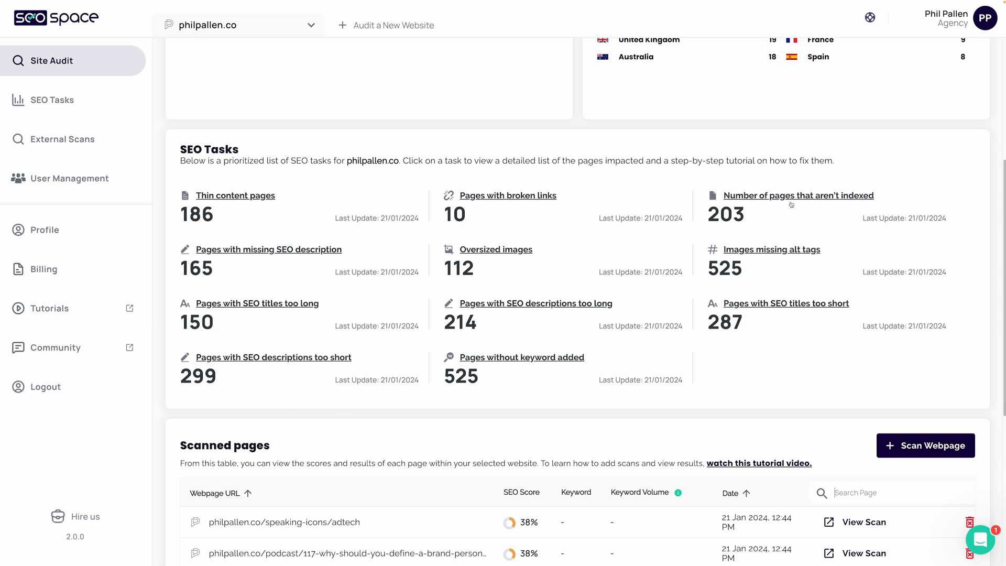
pyautogui.scroll(-3)
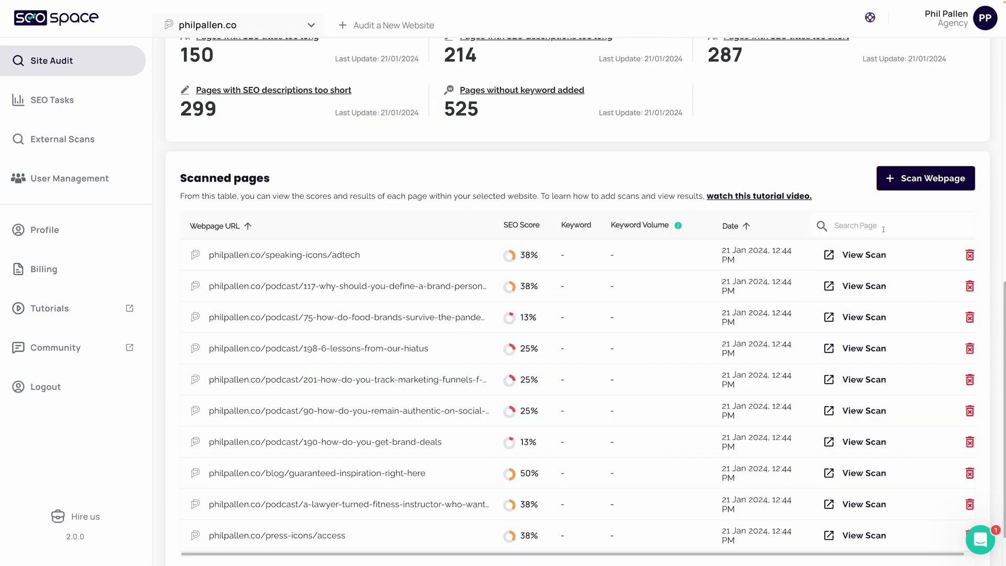
pyautogui.write('announcement')
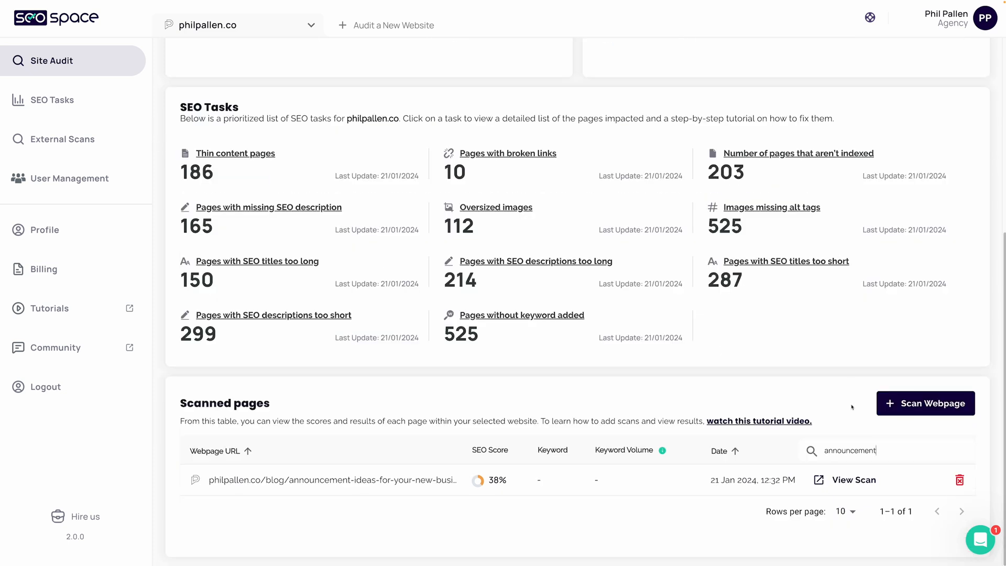
pyautogui.moveTo(330, 480)
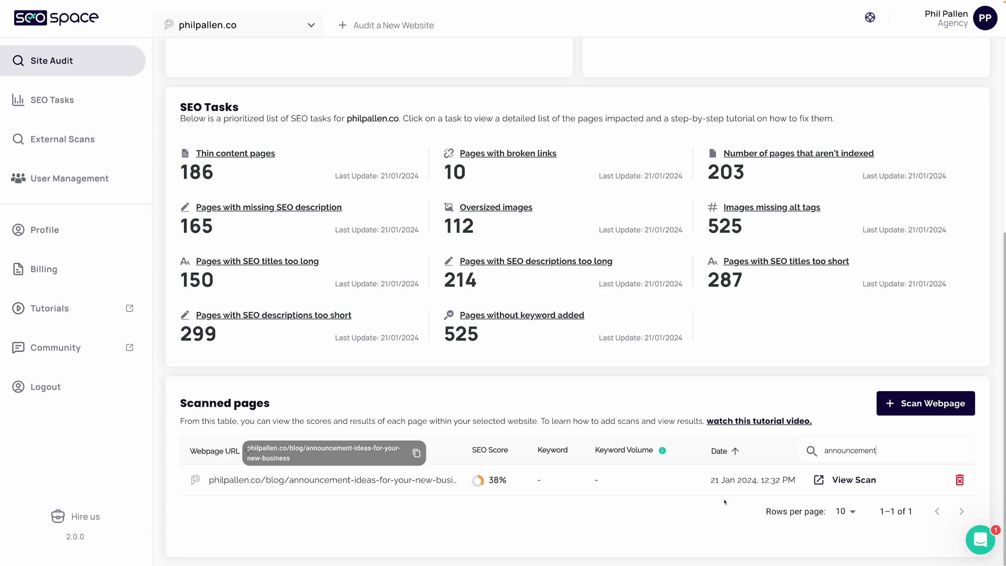
pyautogui.click(852, 479)
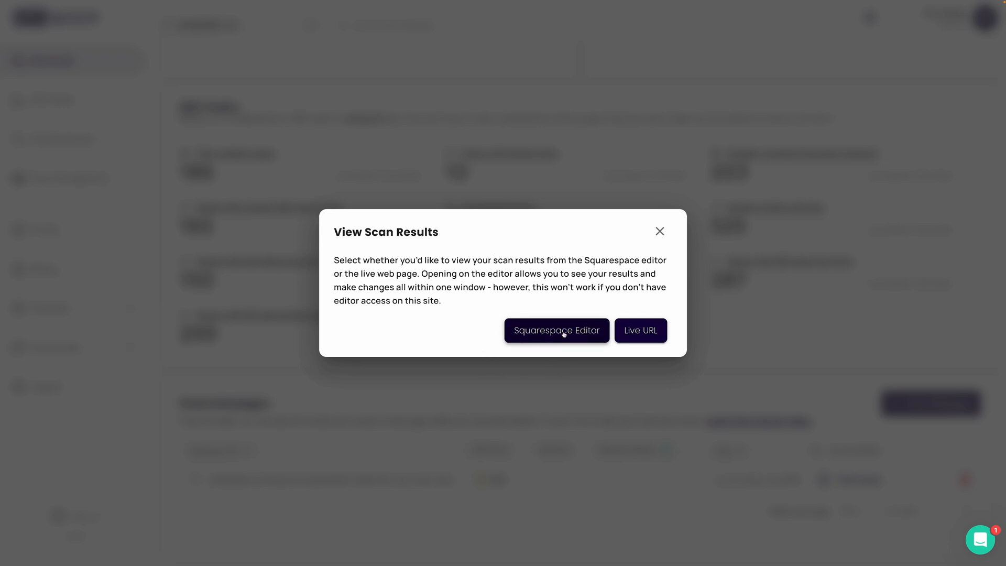
# View the announcement post's 38% scan in the Squarespace editor and open its actions menu.
pyautogui.click(557, 329)
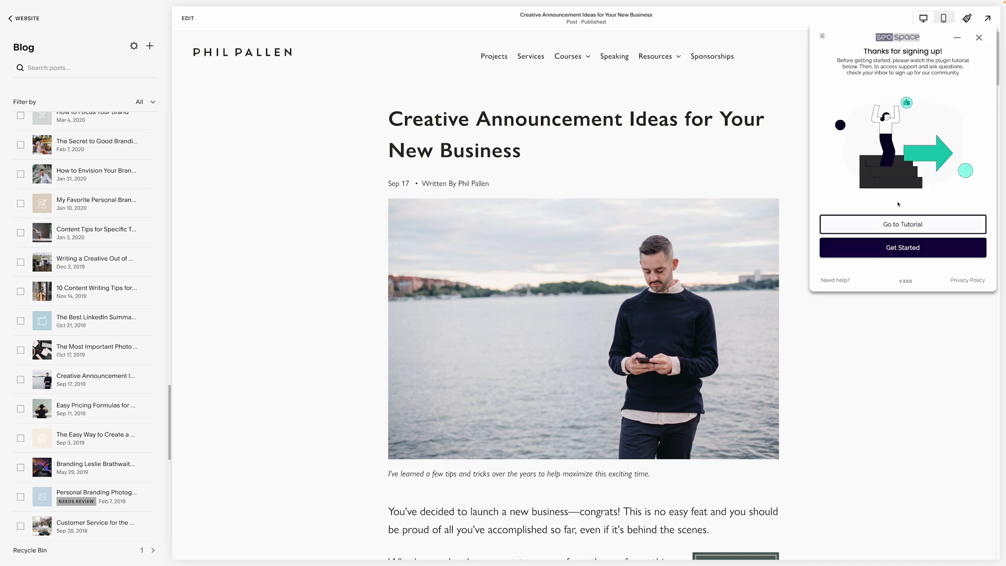
pyautogui.click(902, 247)
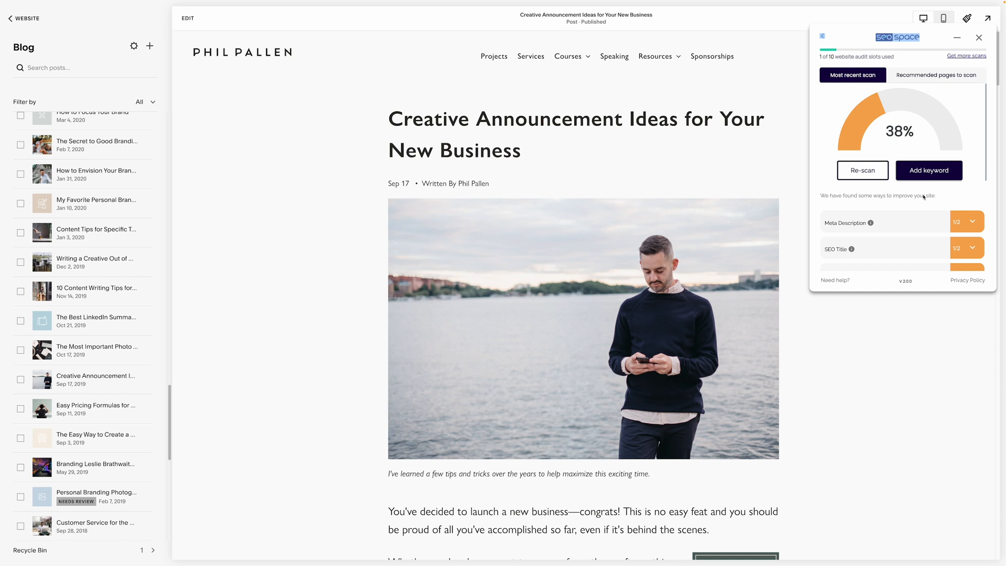
pyautogui.moveTo(922, 198)
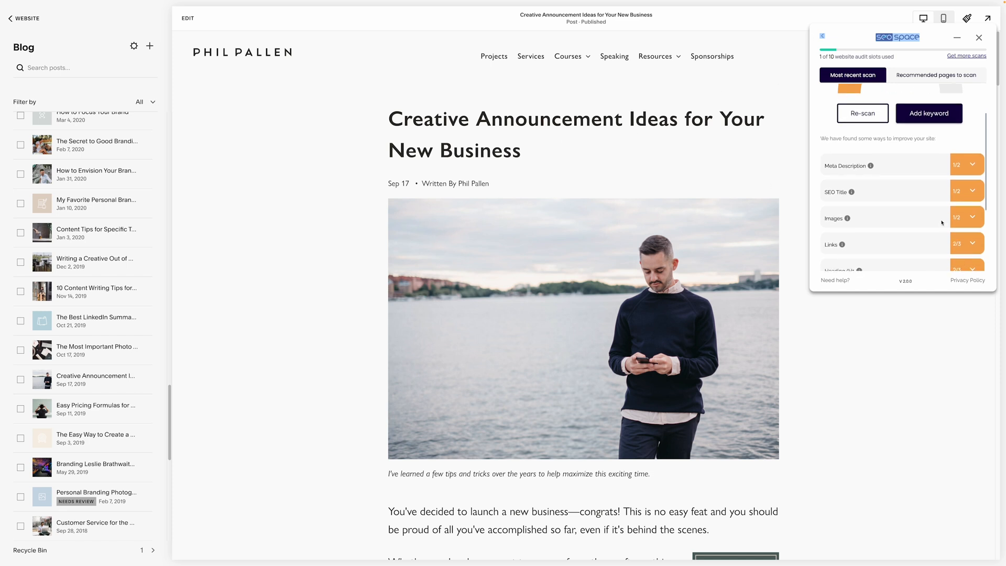
pyautogui.click(971, 165)
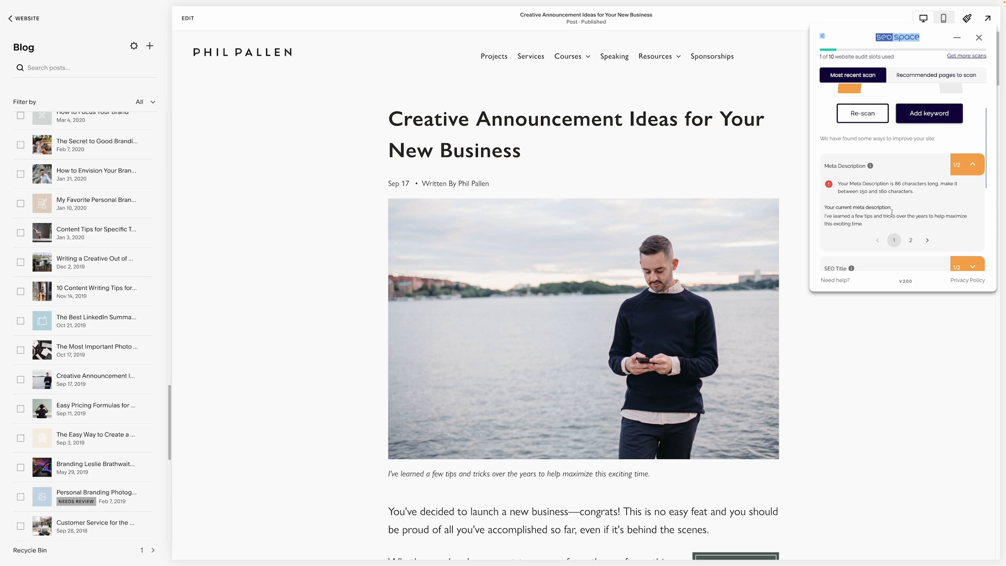
pyautogui.moveTo(554, 338)
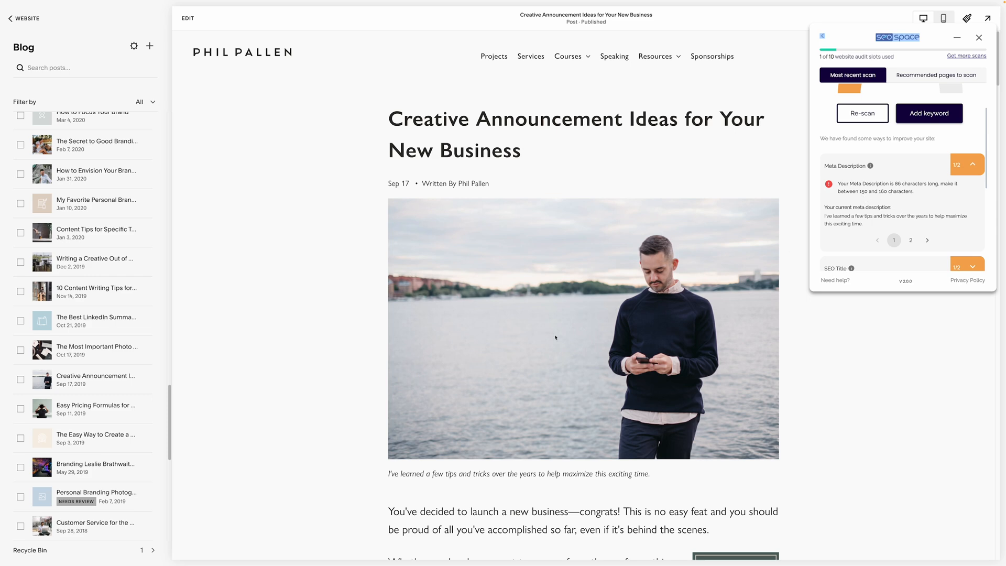
pyautogui.click(146, 379)
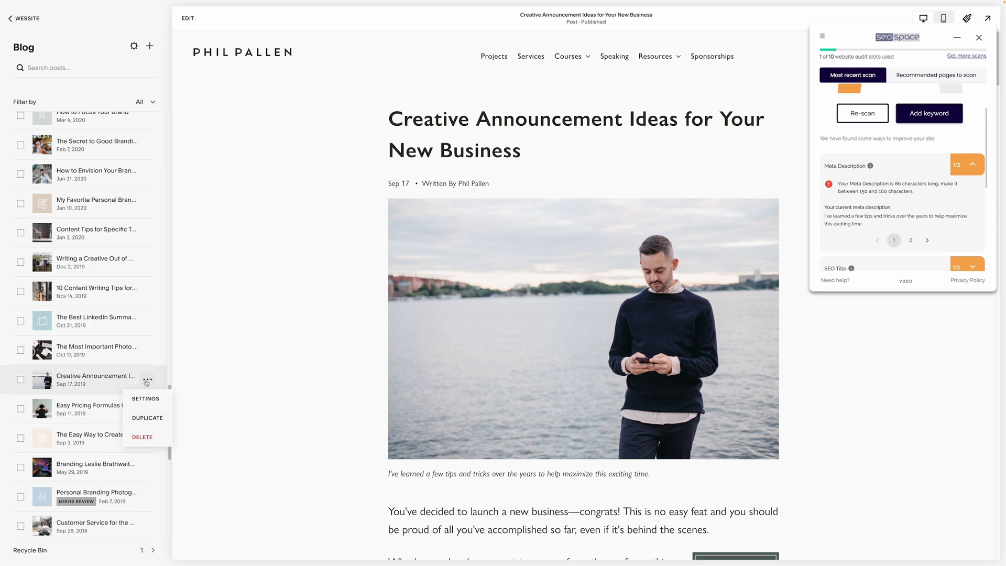
# Set the post's SEO description to 'Explore effective ways to announce your new business…' and save.
pyautogui.click(145, 398)
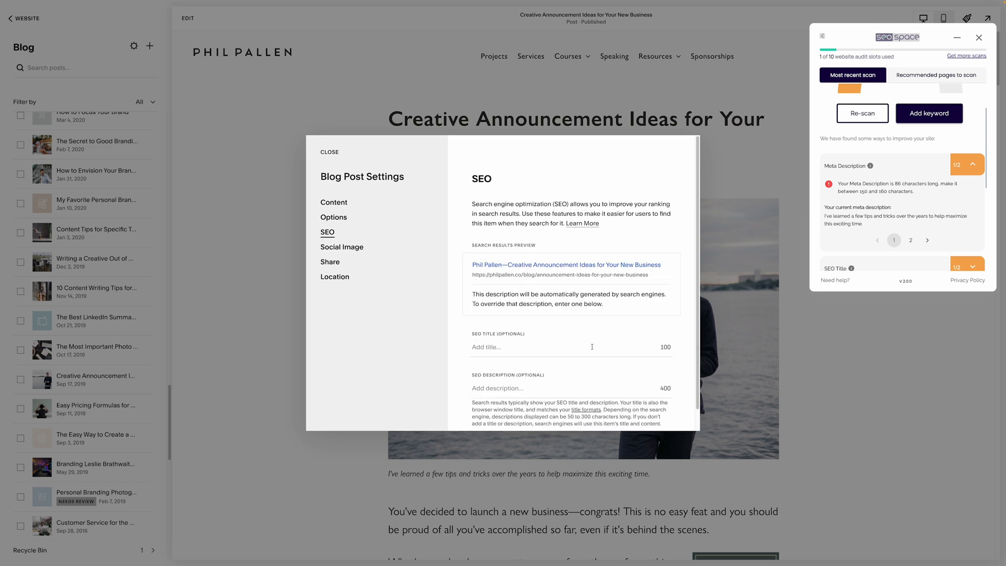
pyautogui.moveTo(544, 330)
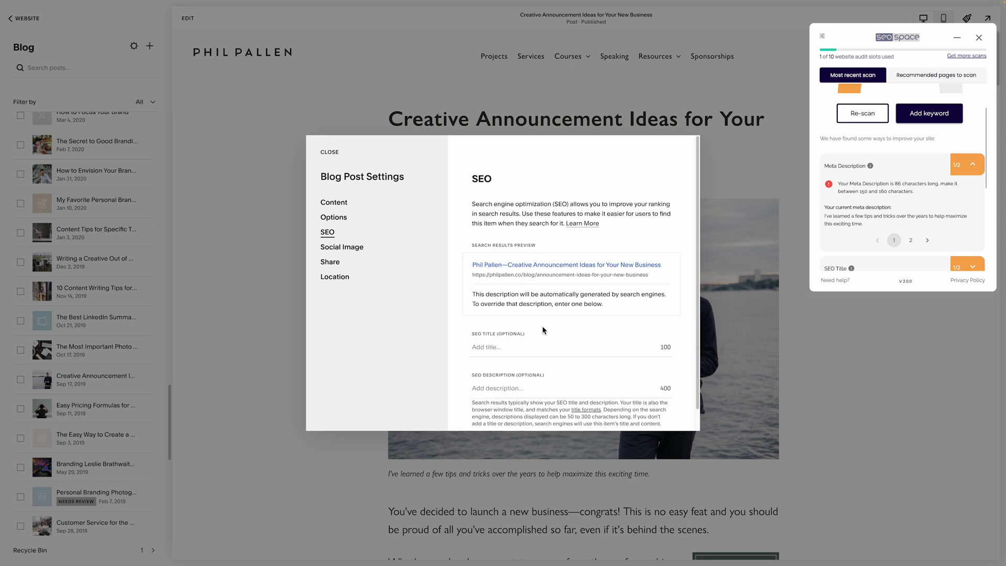
pyautogui.moveTo(485, 259)
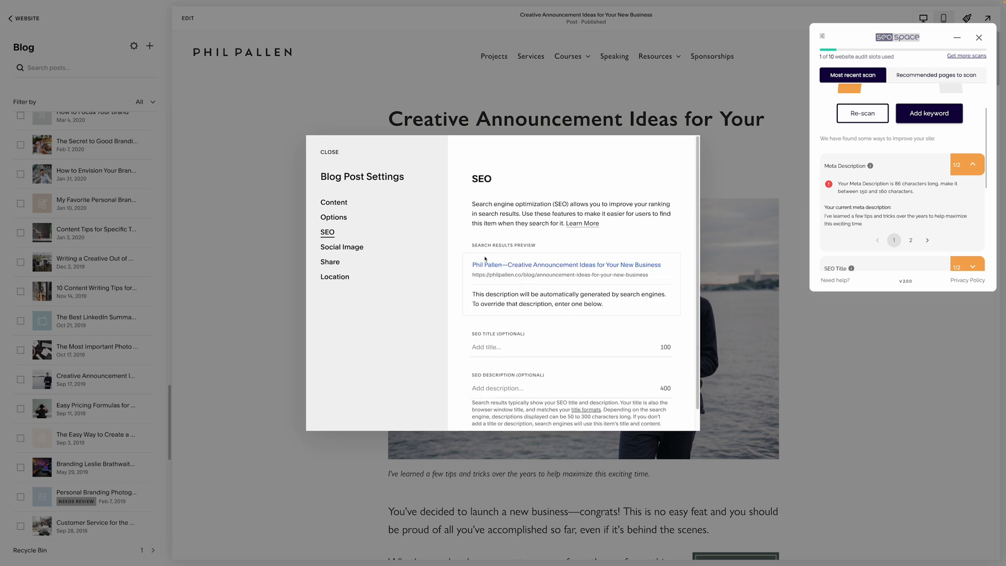
pyautogui.moveTo(560, 357)
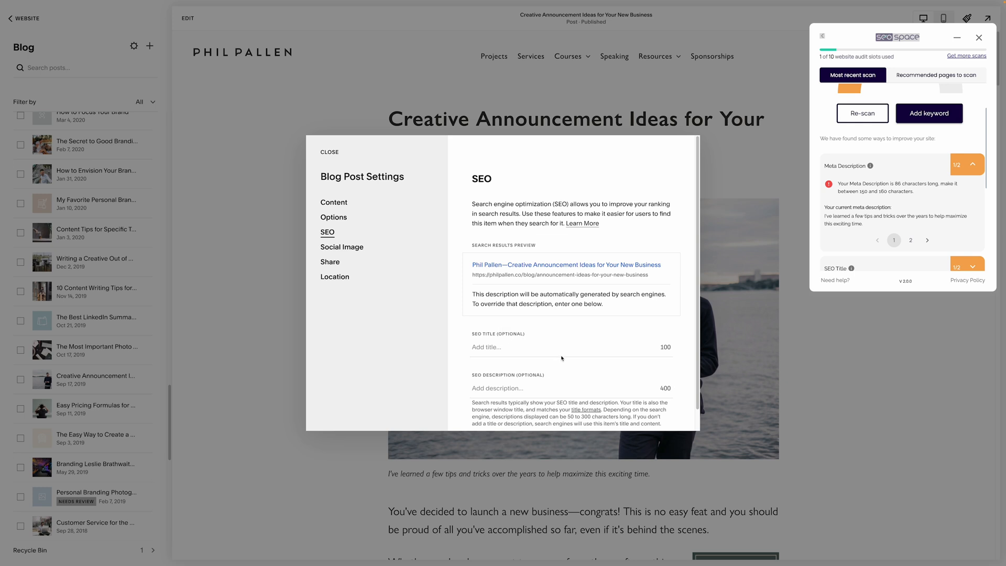
pyautogui.click(520, 388)
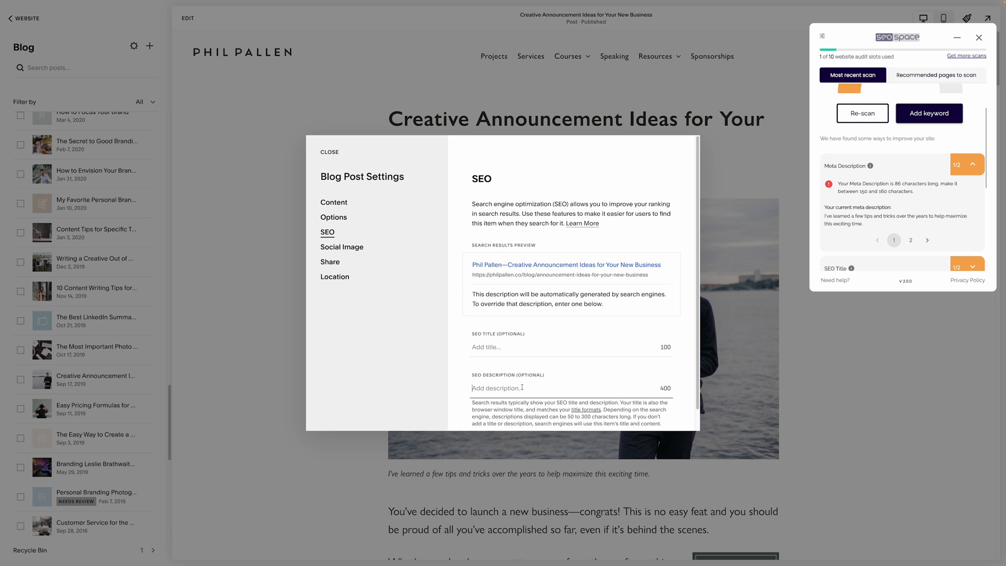
pyautogui.scroll(3)
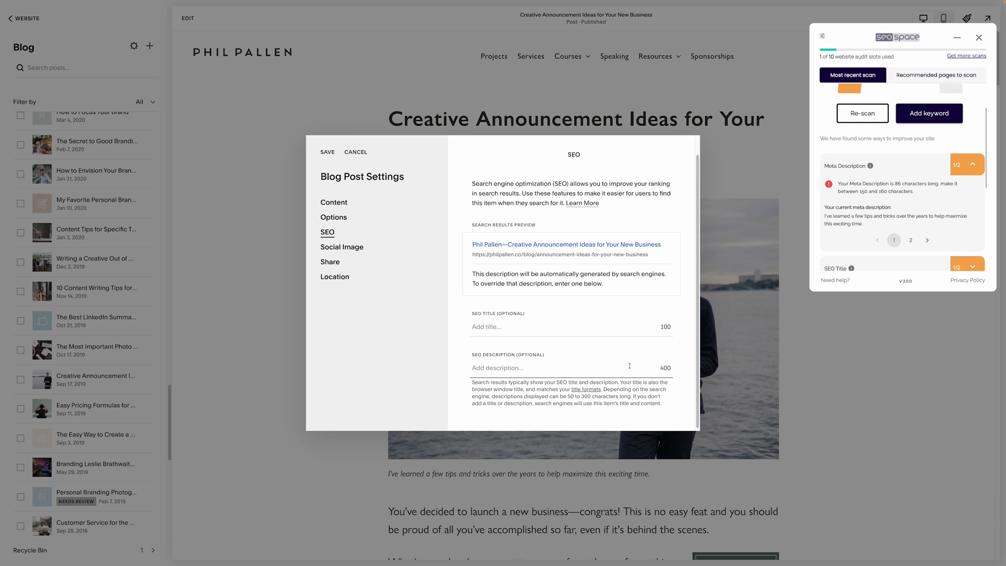
pyautogui.write('Explore effective ways to announce your new business in our blog. Get tips on digital PR, engaging teasers, and rewards for early supporters.')
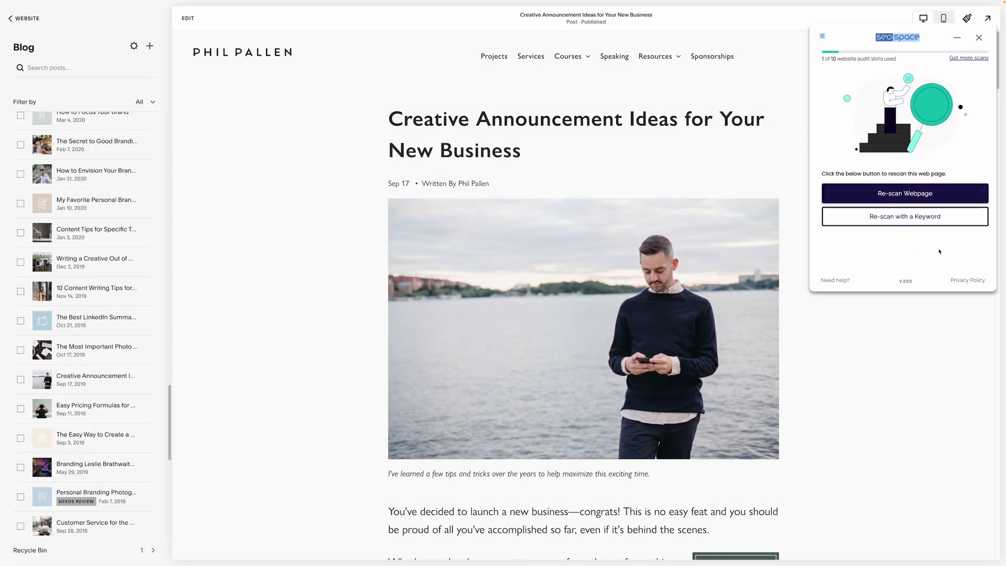
# Re-scan the webpage, expand and collapse the Images and Links findings, then close SEOSpace.
pyautogui.click(903, 193)
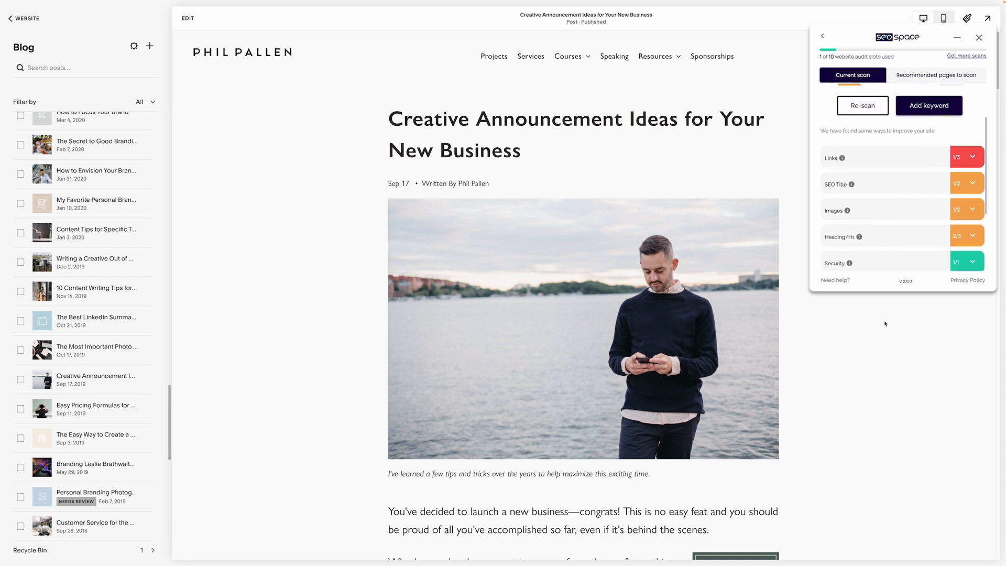
pyautogui.scroll(-3)
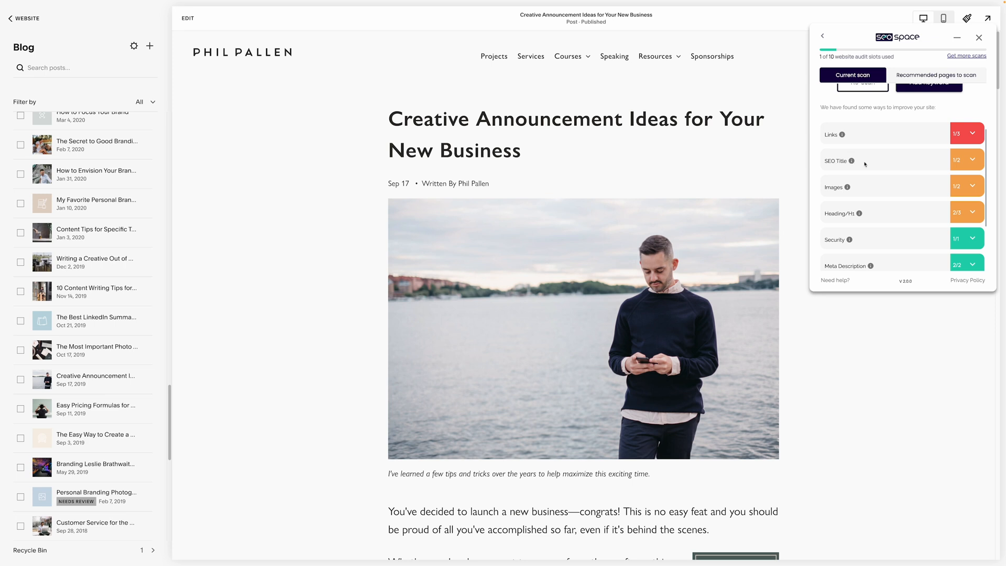
pyautogui.click(965, 187)
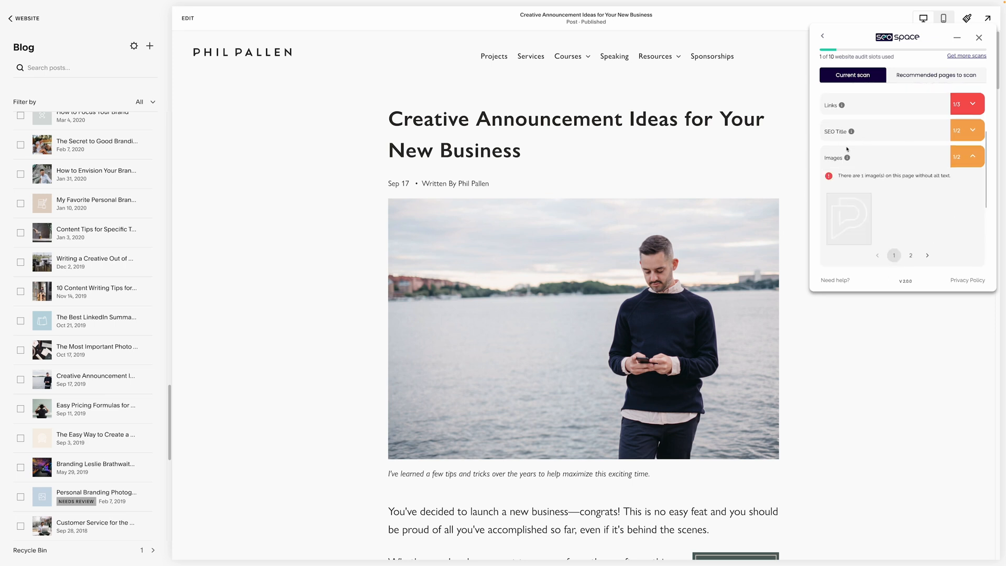
pyautogui.click(972, 156)
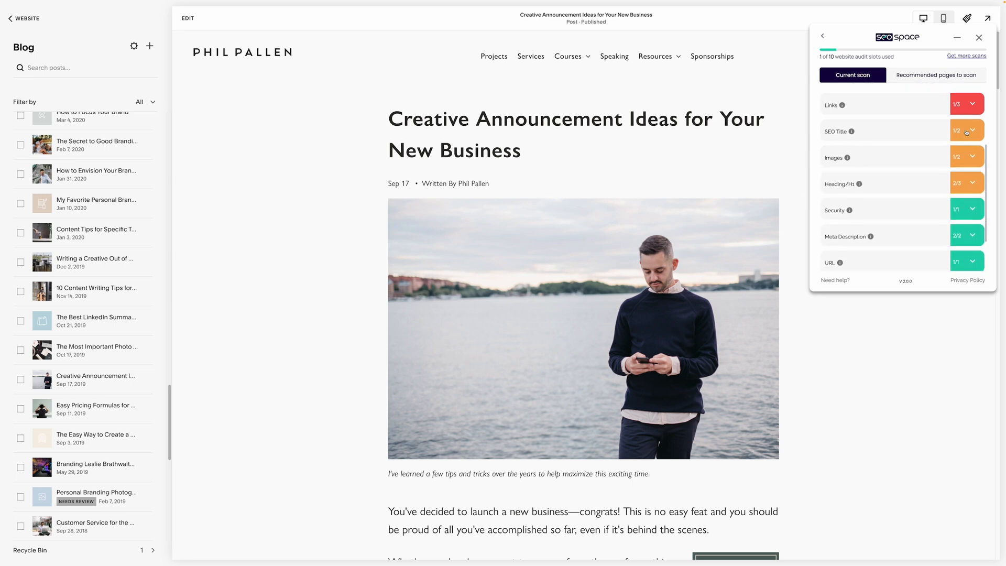
pyautogui.click(962, 104)
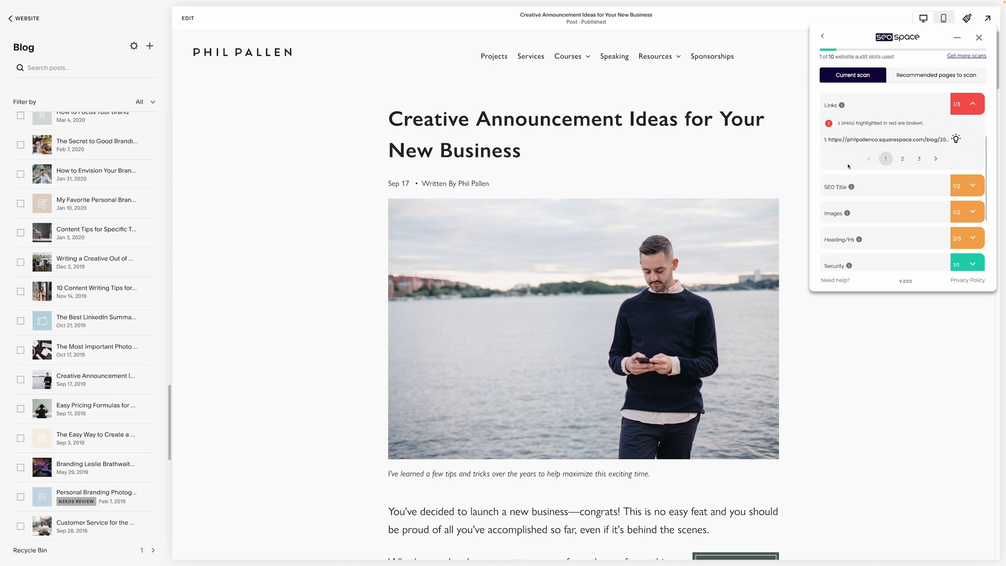
pyautogui.click(972, 103)
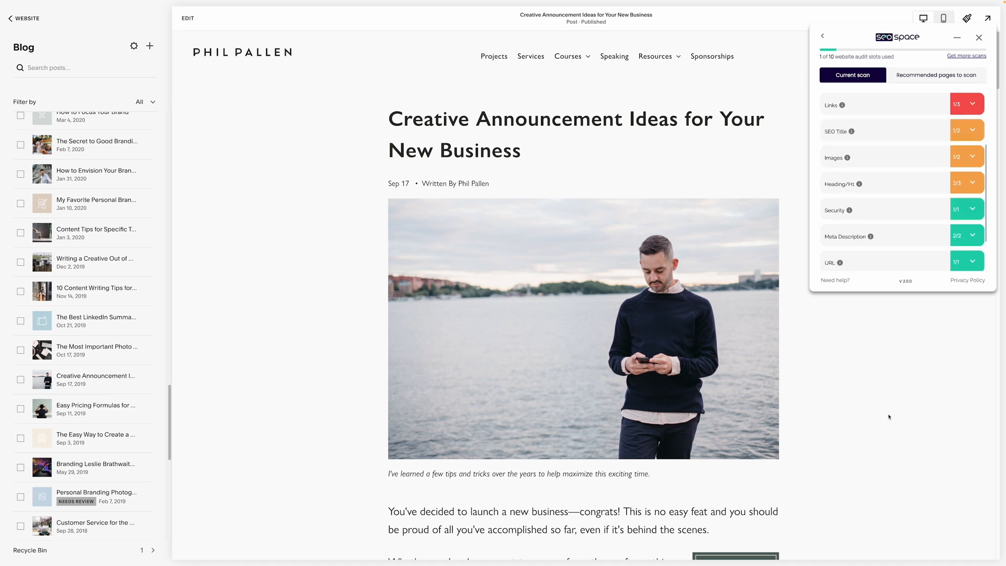
pyautogui.moveTo(777, 196)
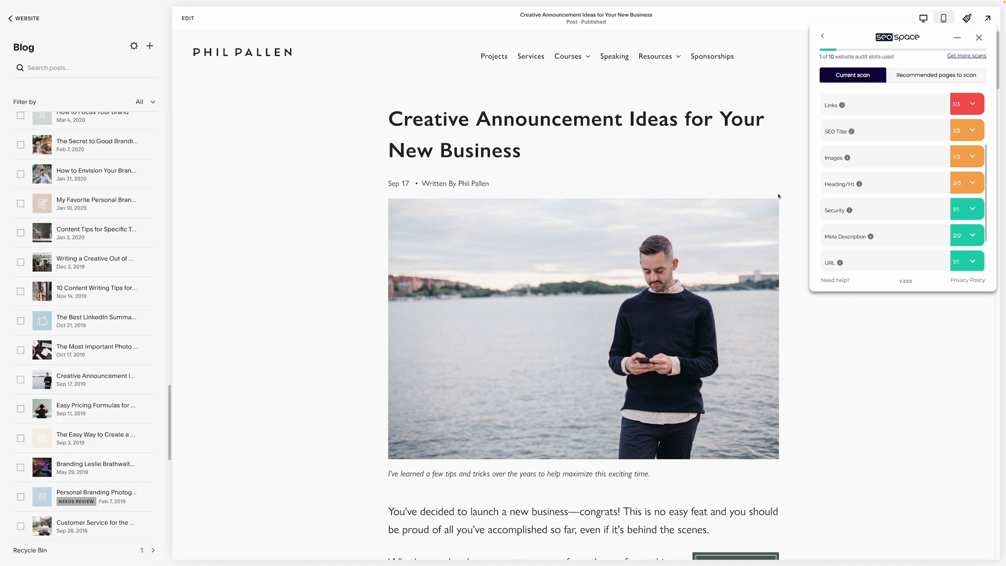
pyautogui.click(978, 37)
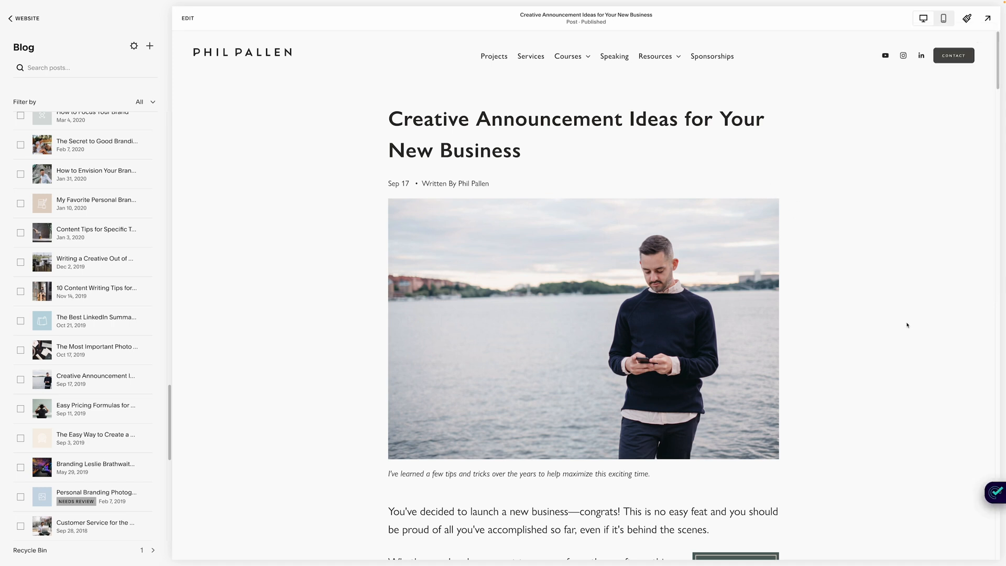
pyautogui.moveTo(892, 320)
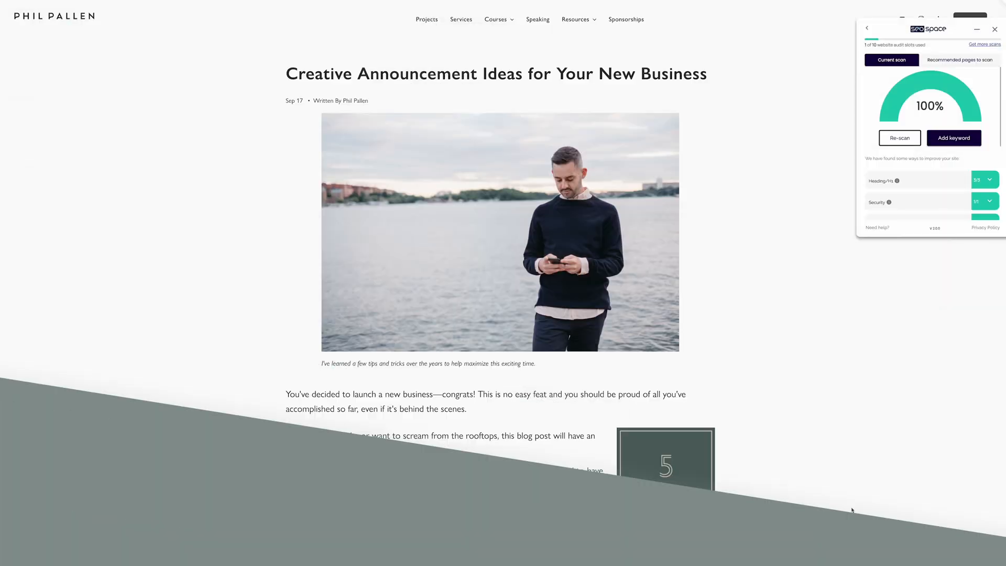
# Scroll through the live 'Creative Announcement Ideas' post.
pyautogui.scroll(-3)
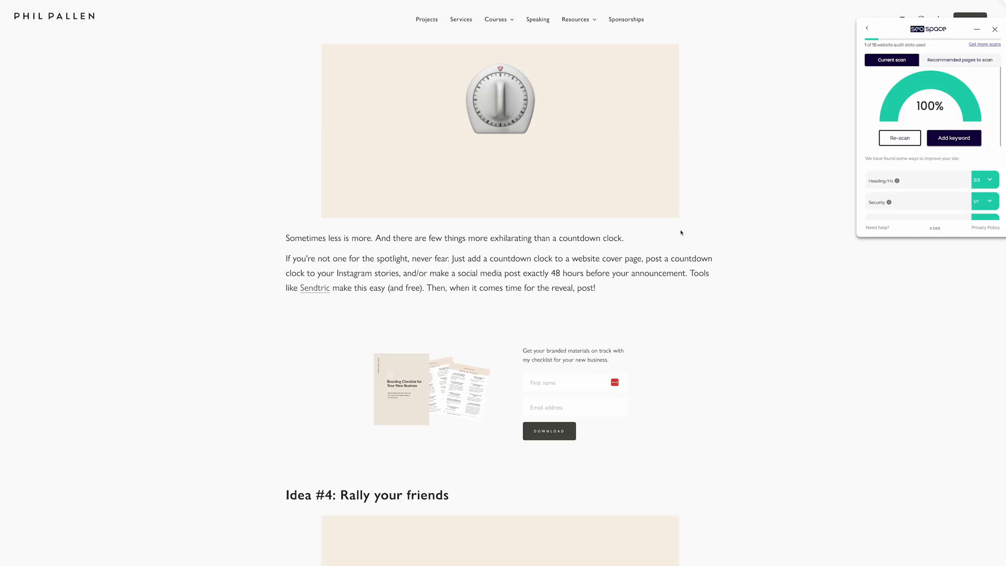
pyautogui.scroll(3)
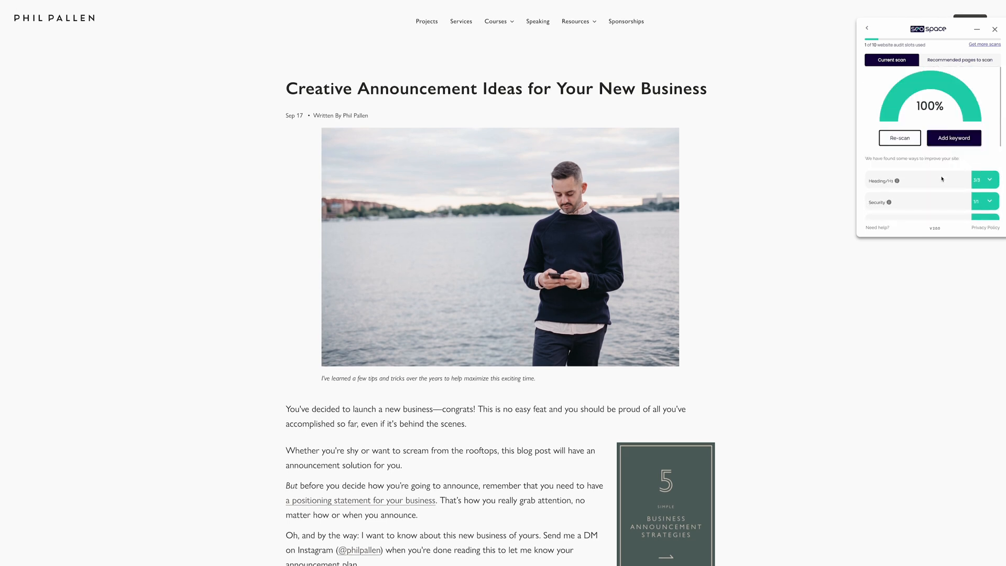
pyautogui.moveTo(837, 125)
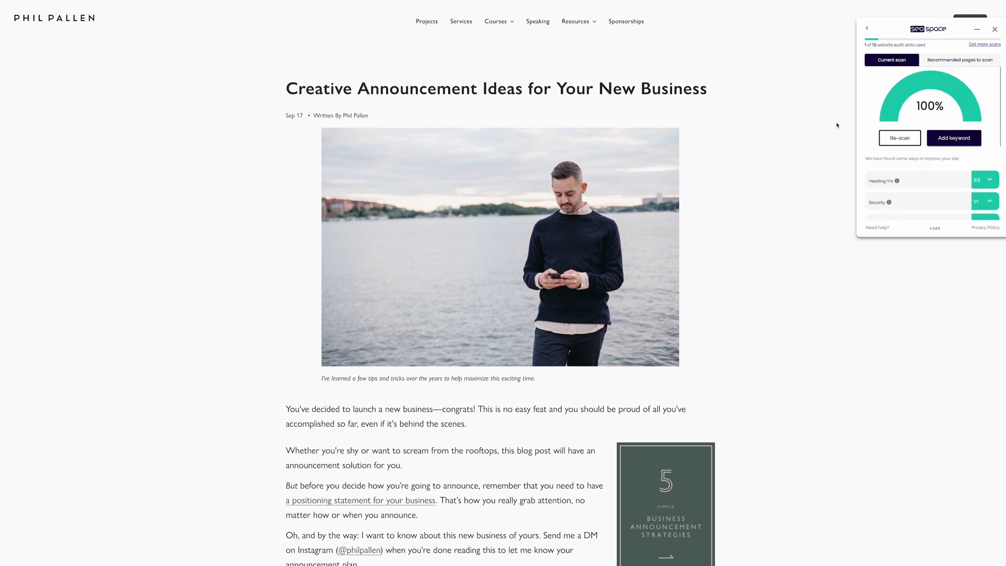
pyautogui.moveTo(896, 180)
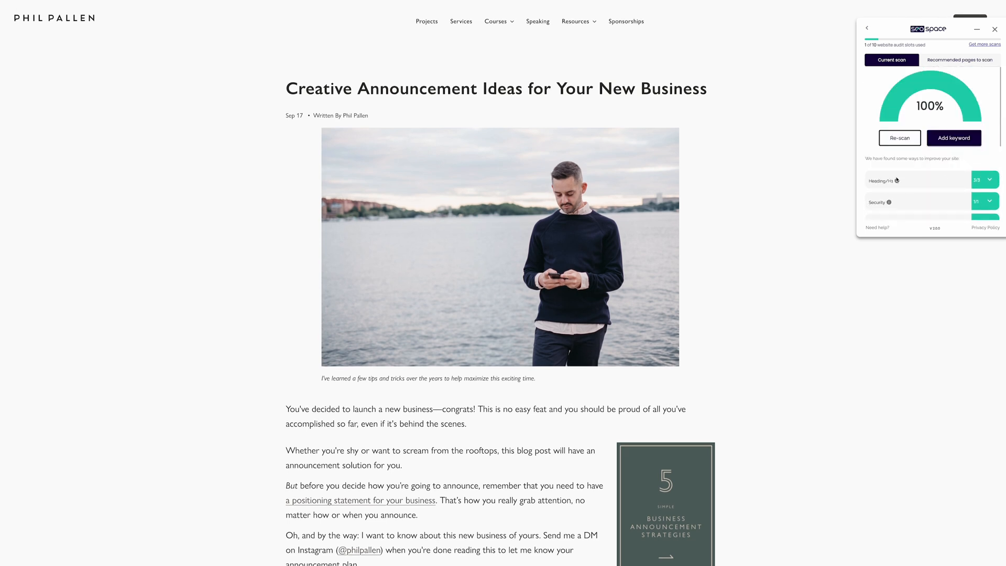
pyautogui.scroll(-3)
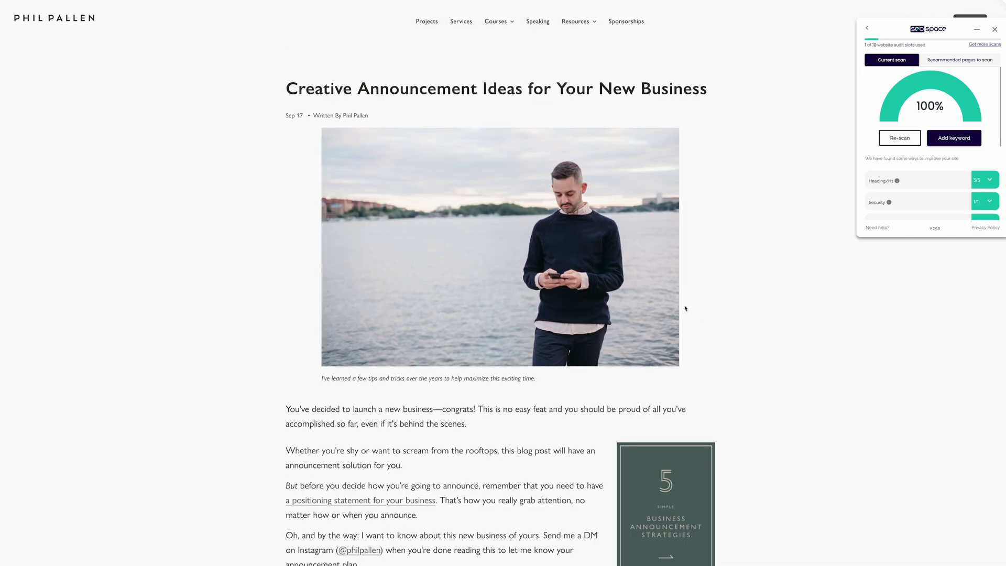
pyautogui.moveTo(729, 350)
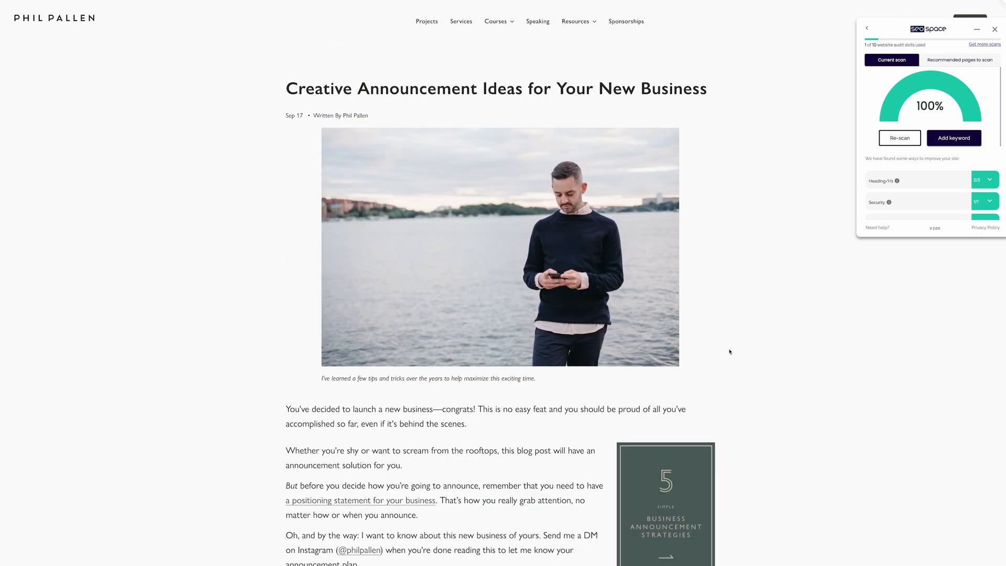
pyautogui.moveTo(714, 345)
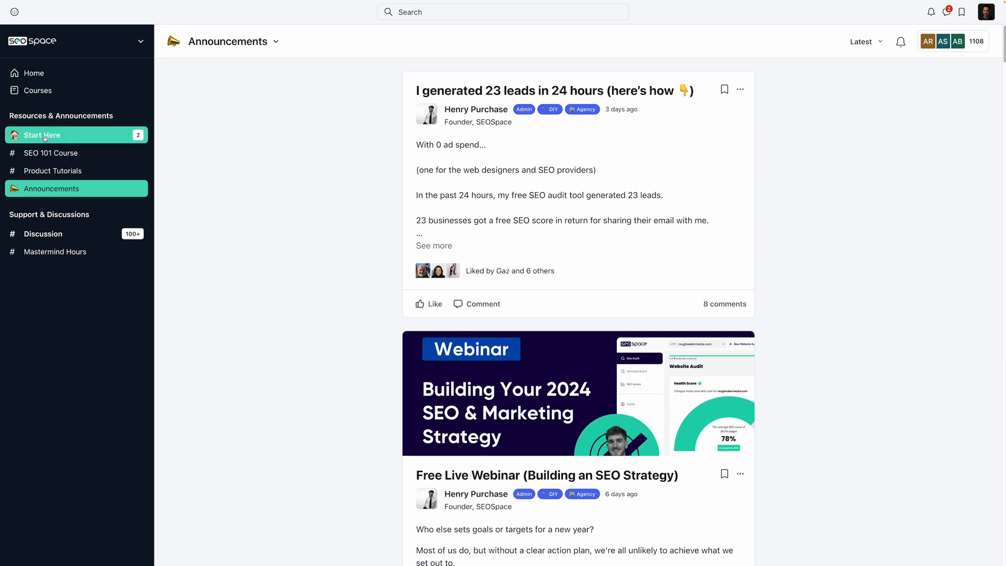
# View the Product Tutorials course, then scroll through the Discussion channel feed.
pyautogui.click(53, 170)
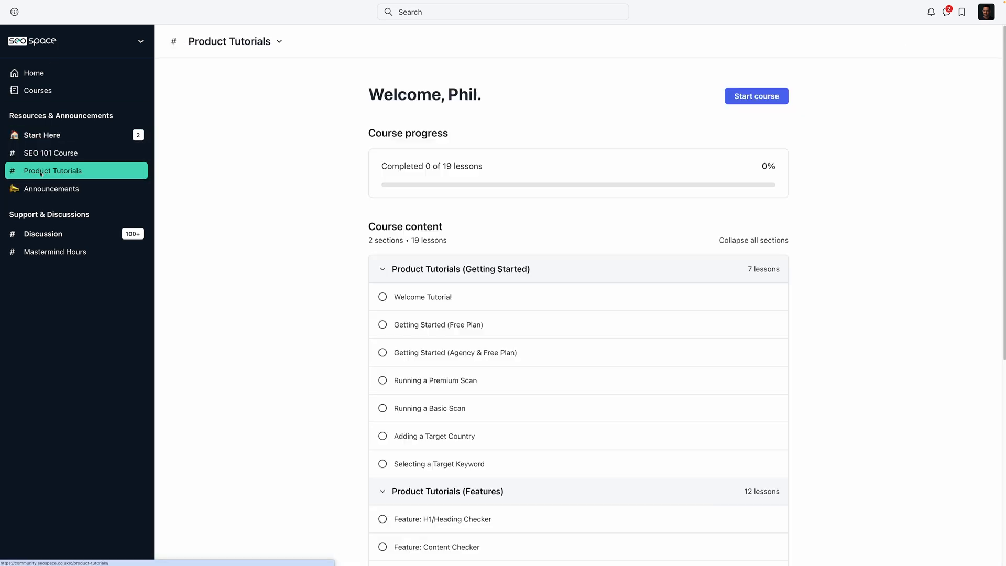
pyautogui.click(43, 233)
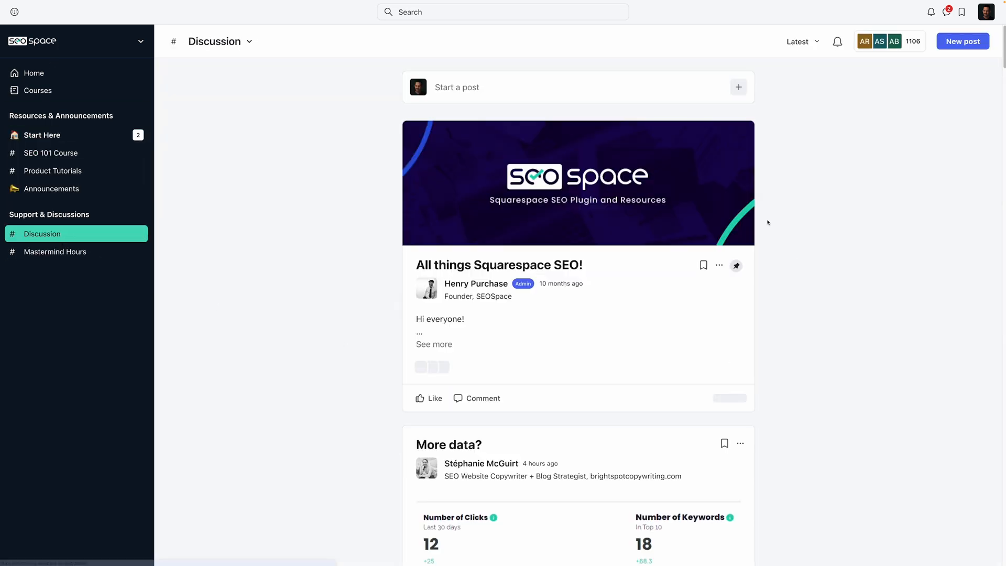
pyautogui.scroll(-3)
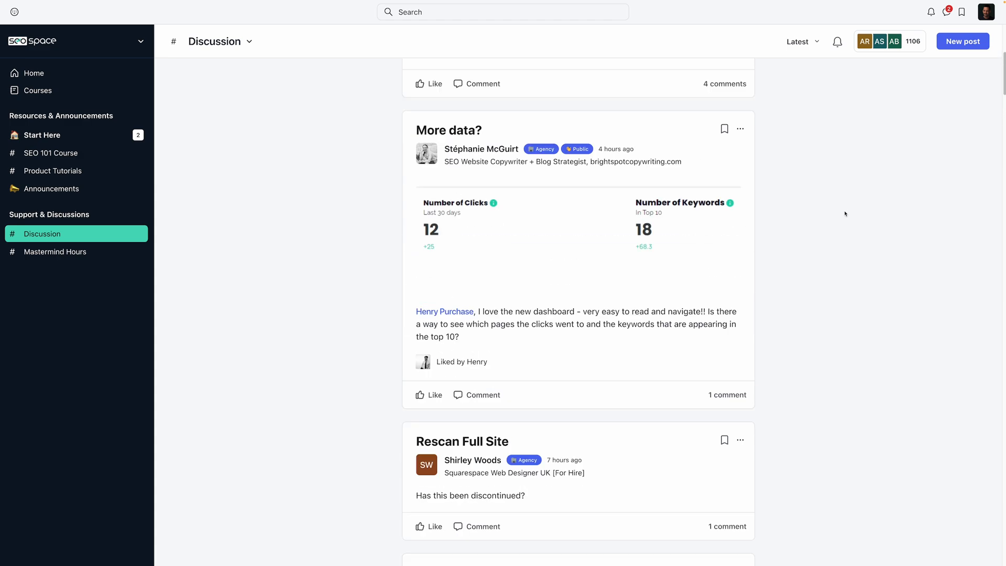
pyautogui.scroll(3)
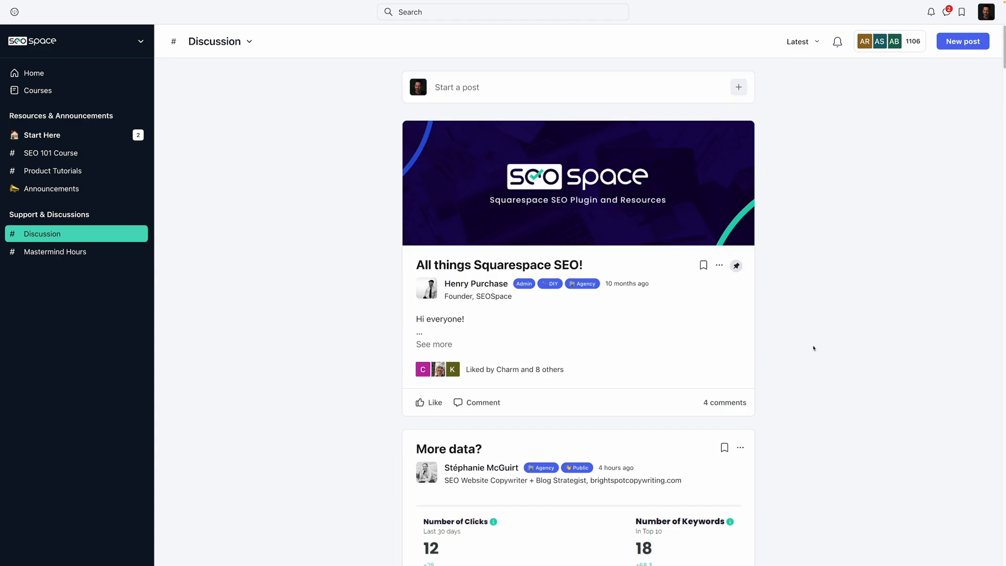